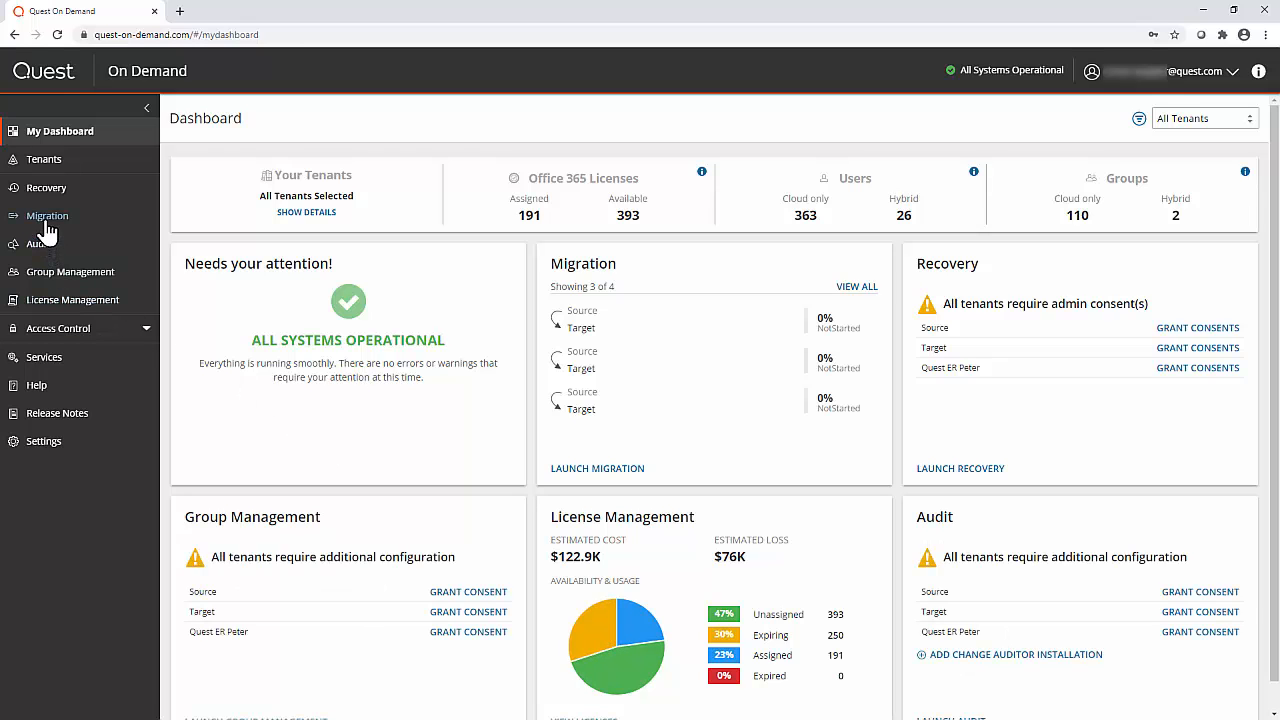
Open the Source → Target project from the Migration projects list.
left_click(47, 215)
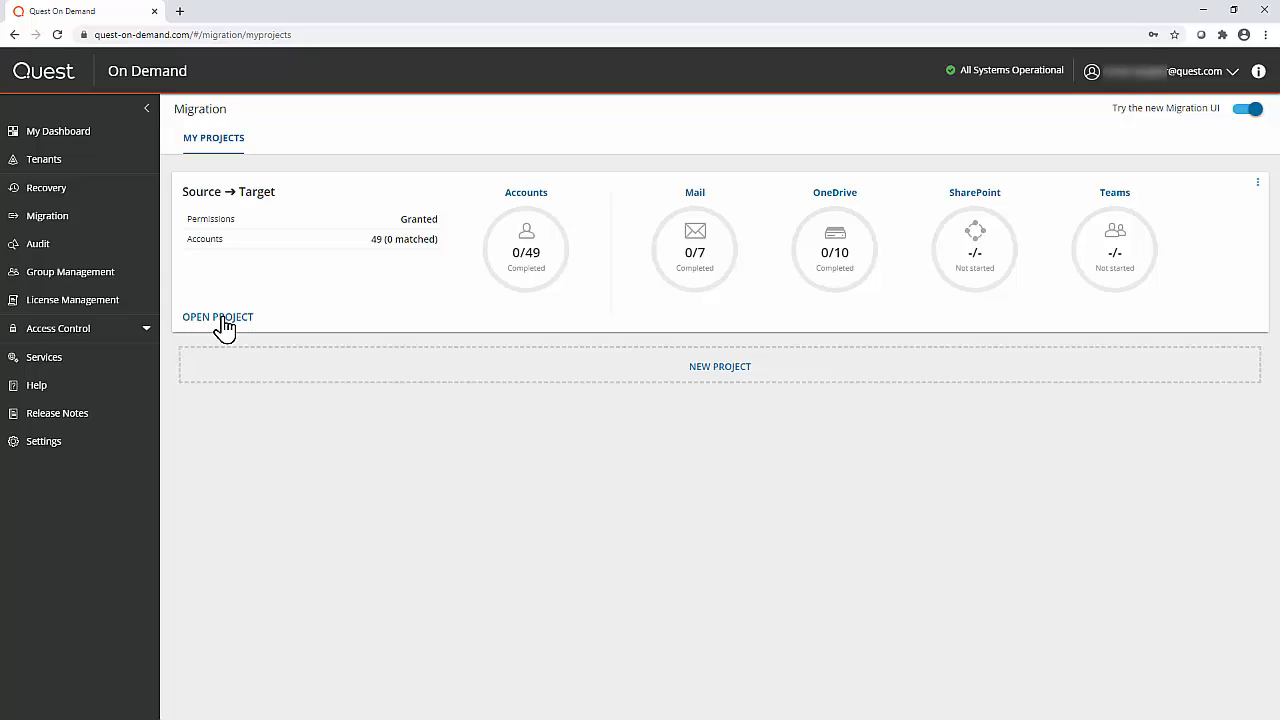
left_click(217, 317)
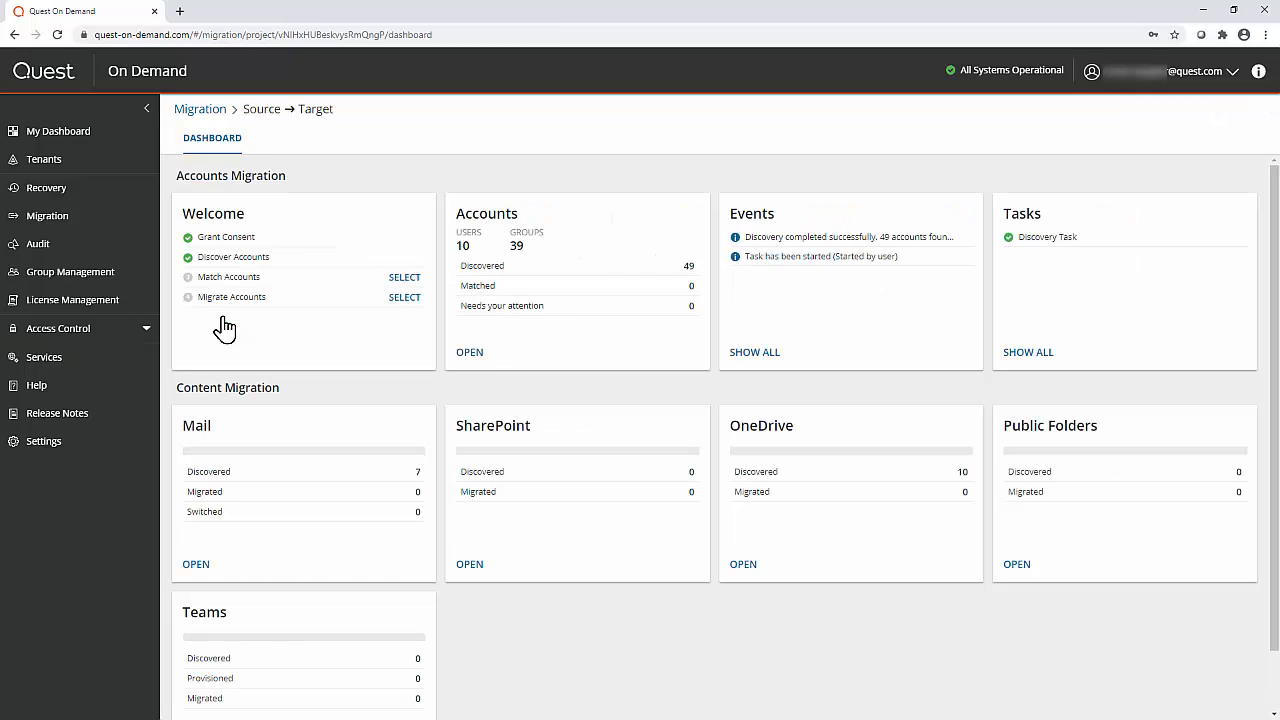
mouse_move(1018, 572)
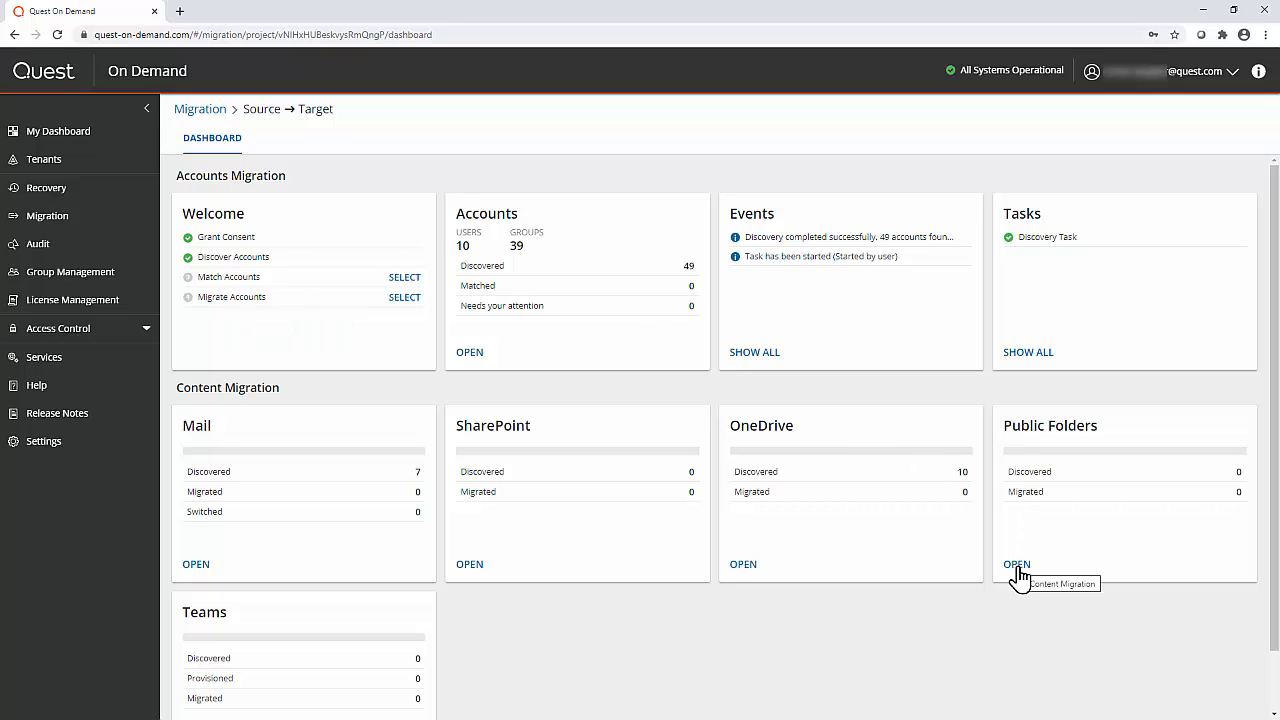
Open the Public Folders tile on the Source → Target project dashboard.
left_click(1016, 564)
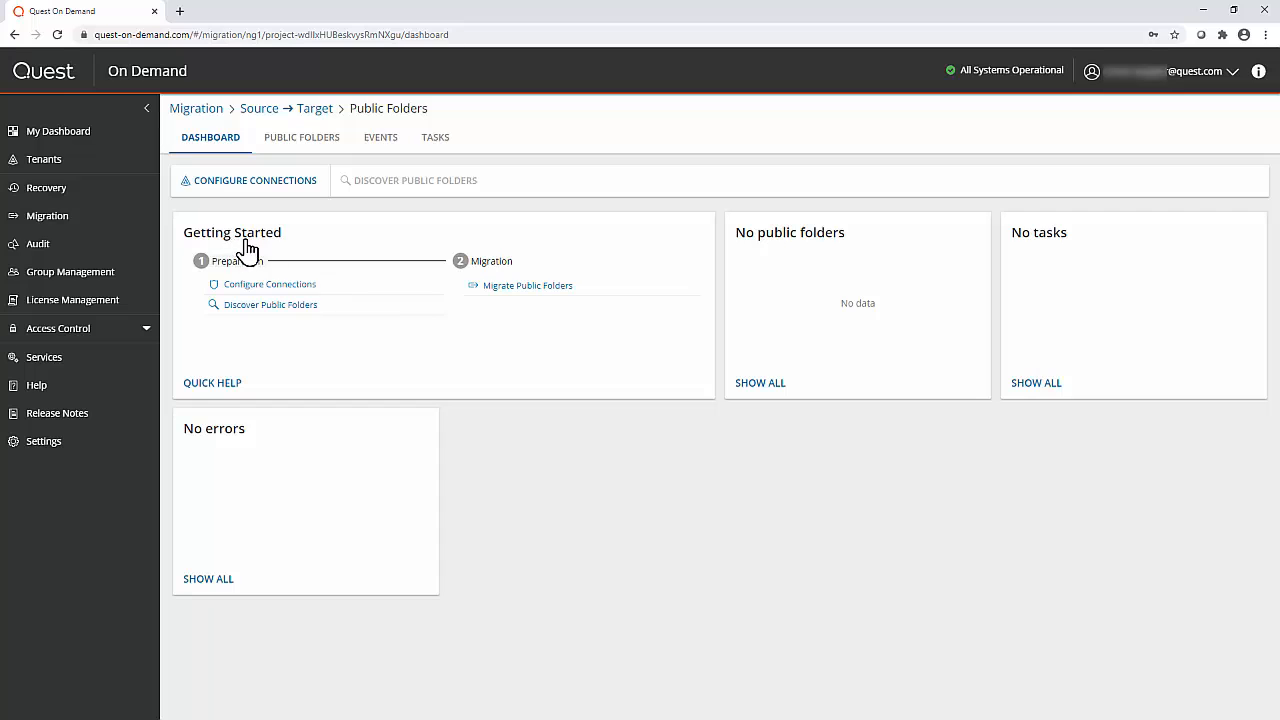
mouse_move(227, 256)
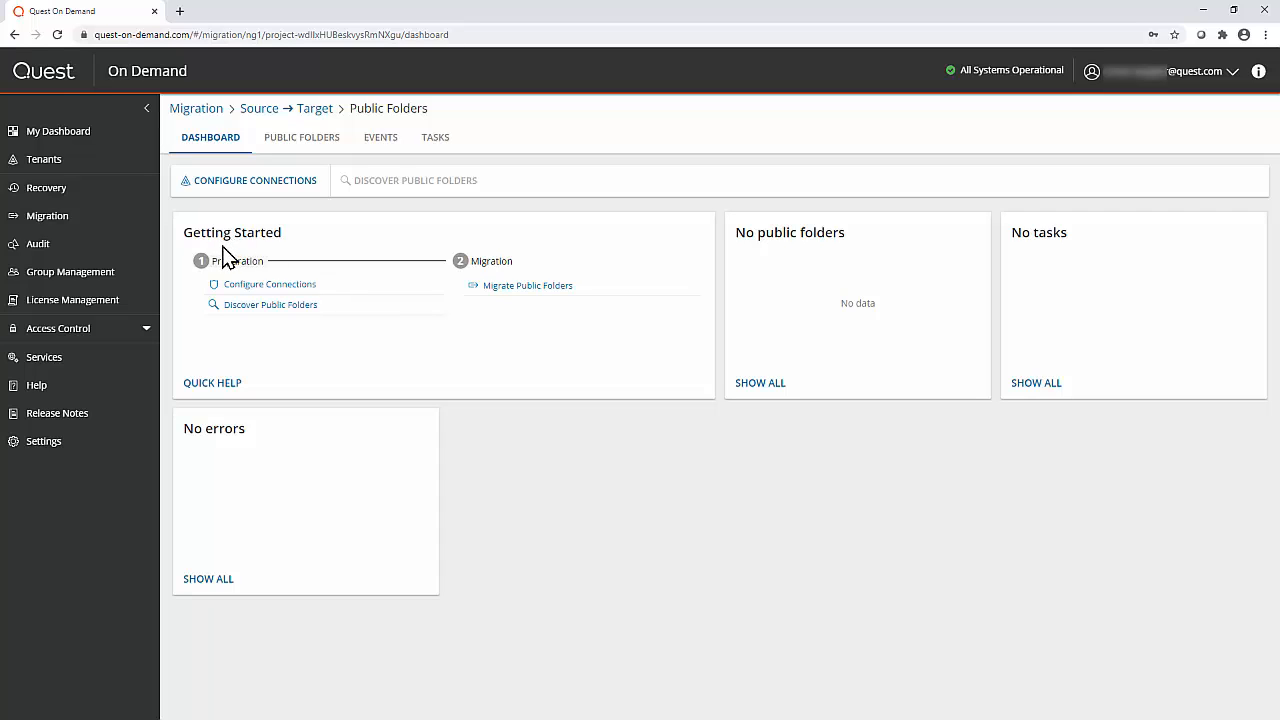
mouse_move(245, 313)
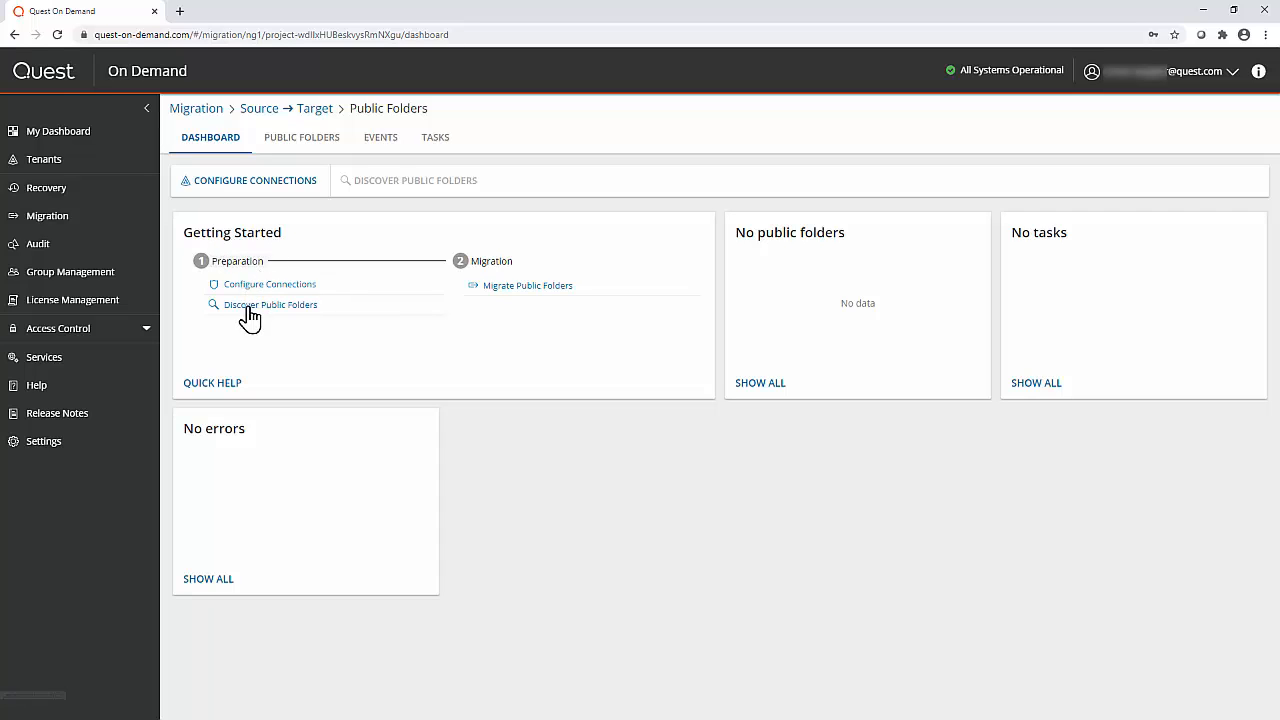
mouse_move(280, 180)
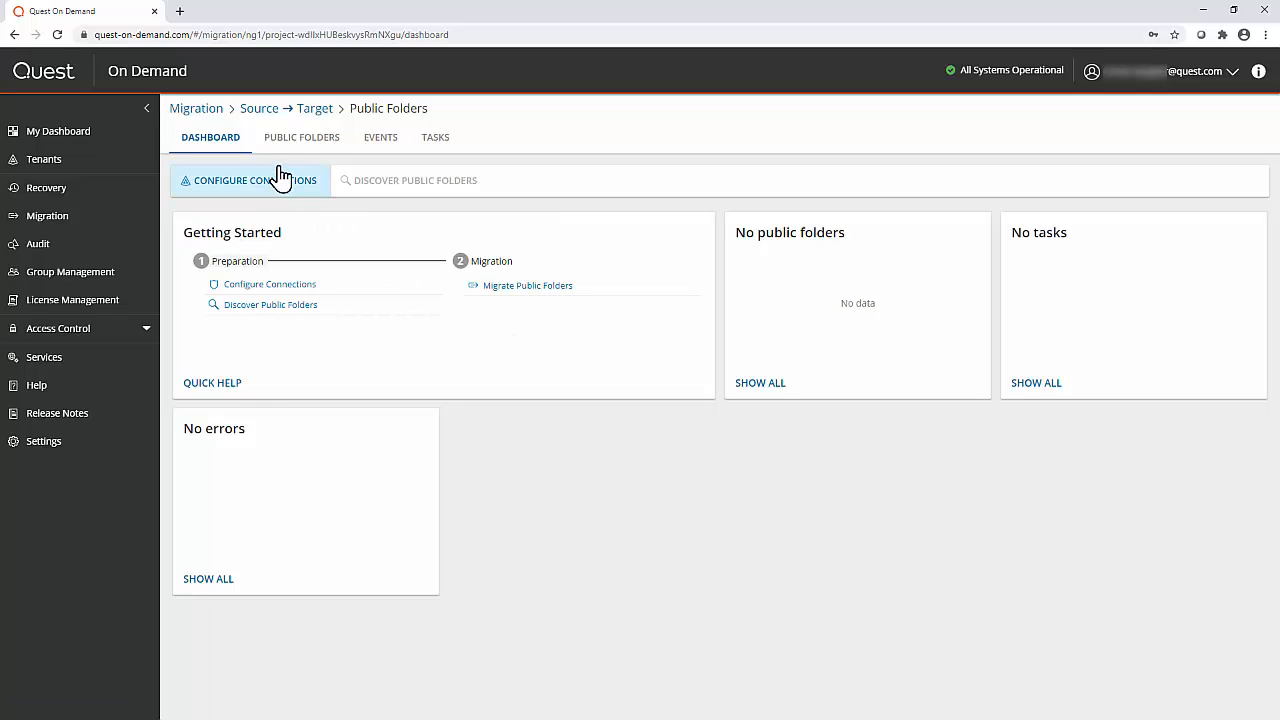
Edit the Source tenant connection, sign in as its administrator, and accept the migration app permissions.
left_click(248, 180)
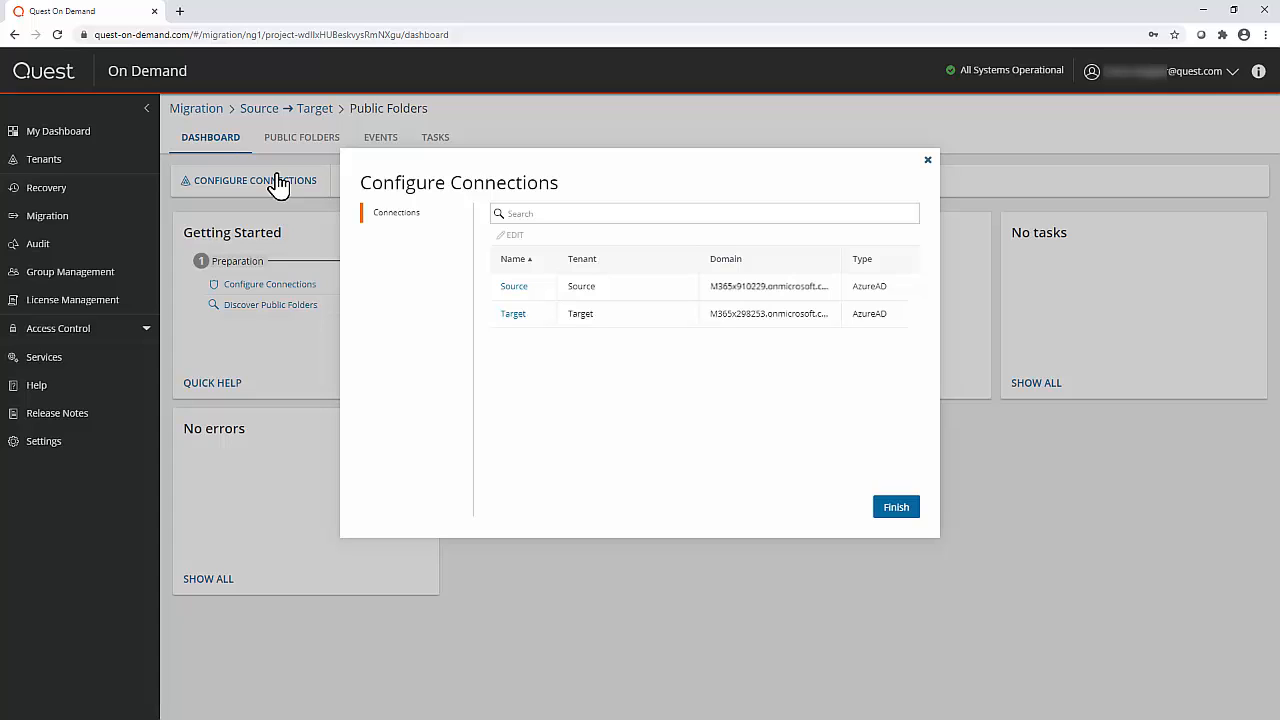
mouse_move(365, 228)
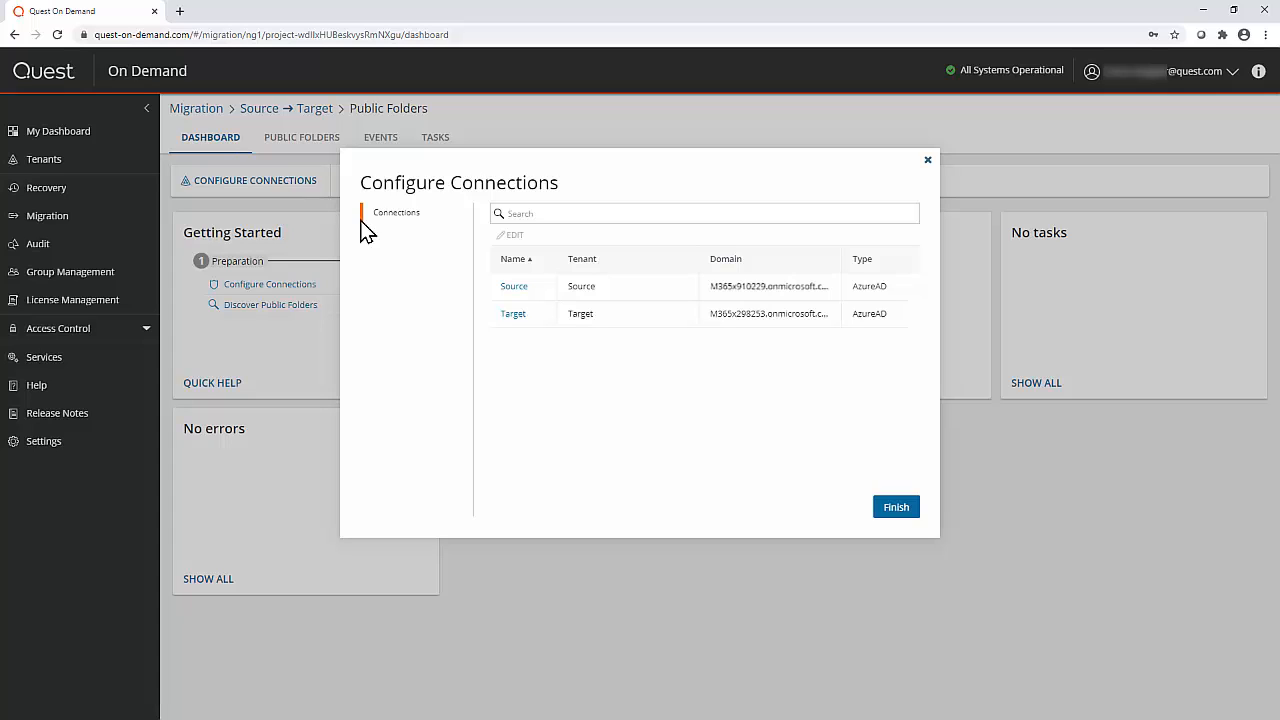
mouse_move(523, 293)
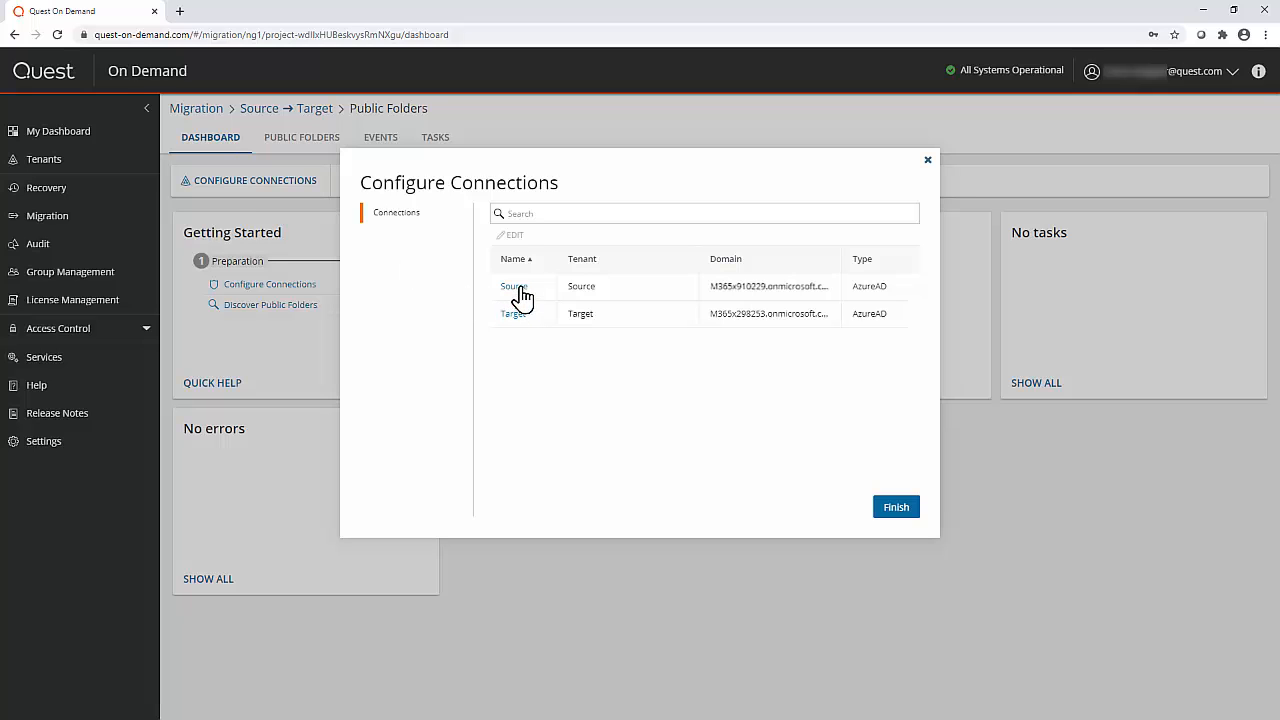
left_click(512, 286)
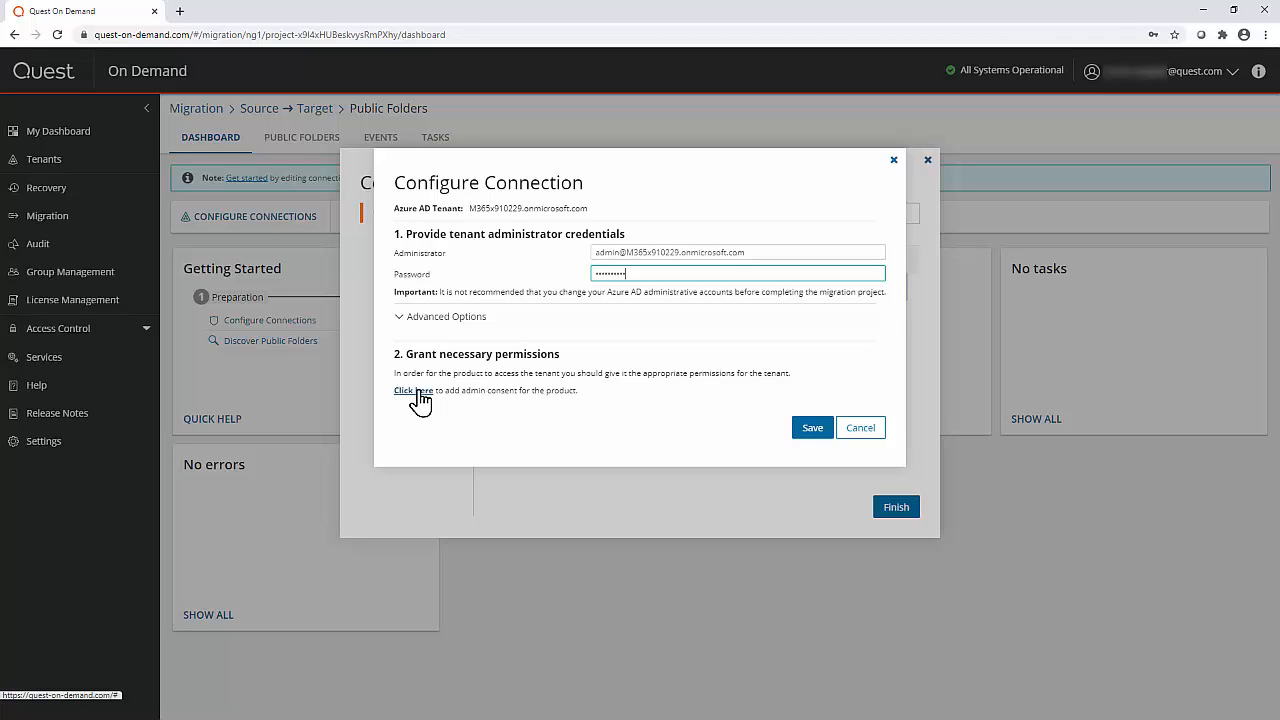
left_click(405, 390)
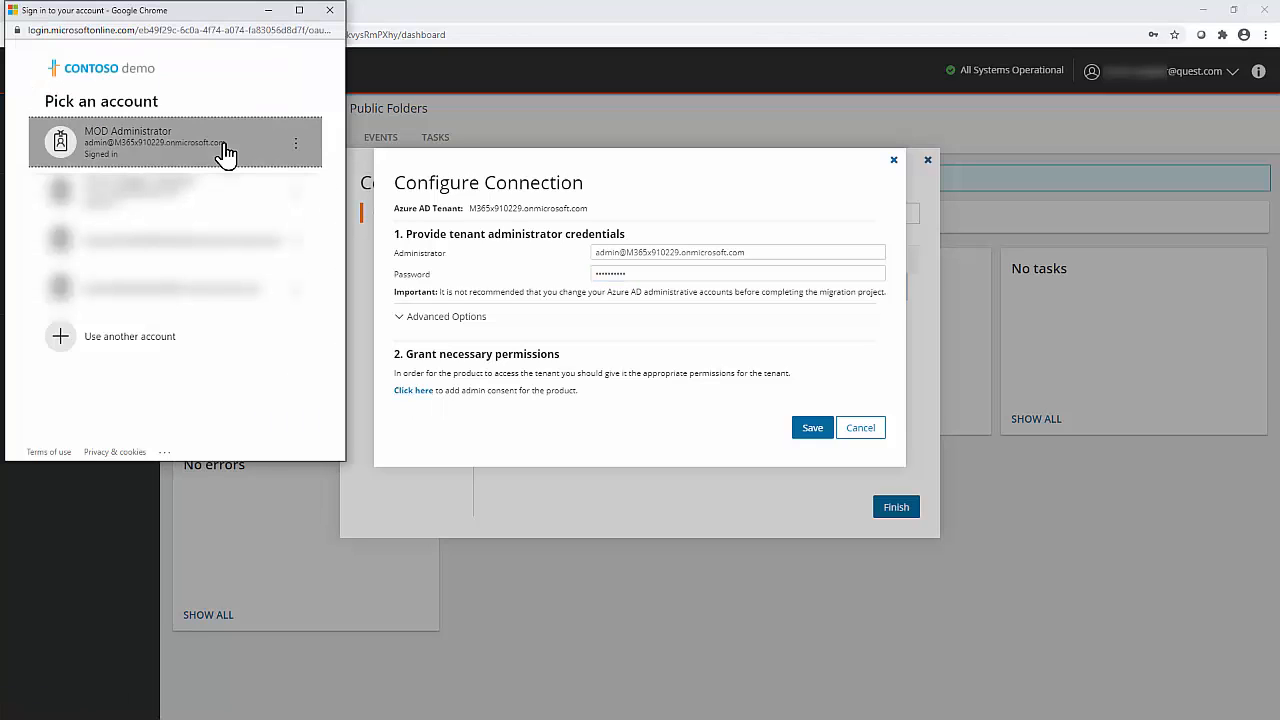
left_click(160, 142)
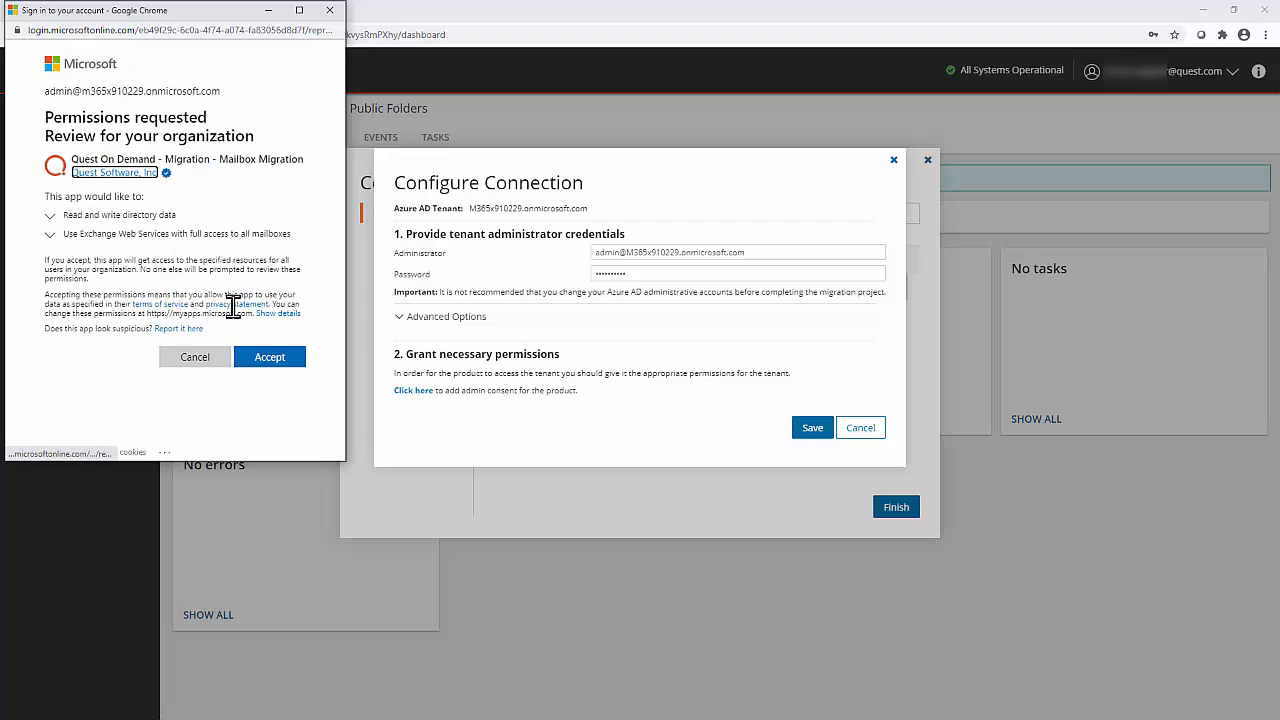
left_click(269, 357)
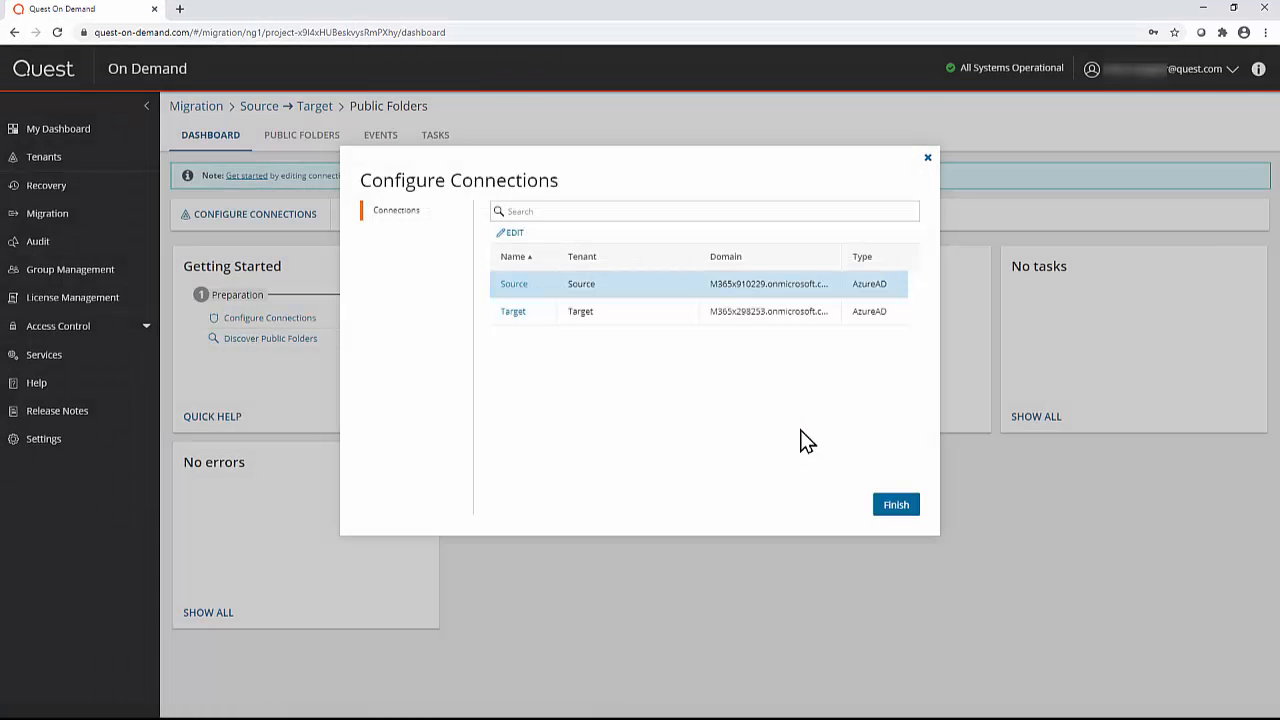
Grant admin consent with the Target administrator account, save the Target connection, and finish.
left_click(513, 311)
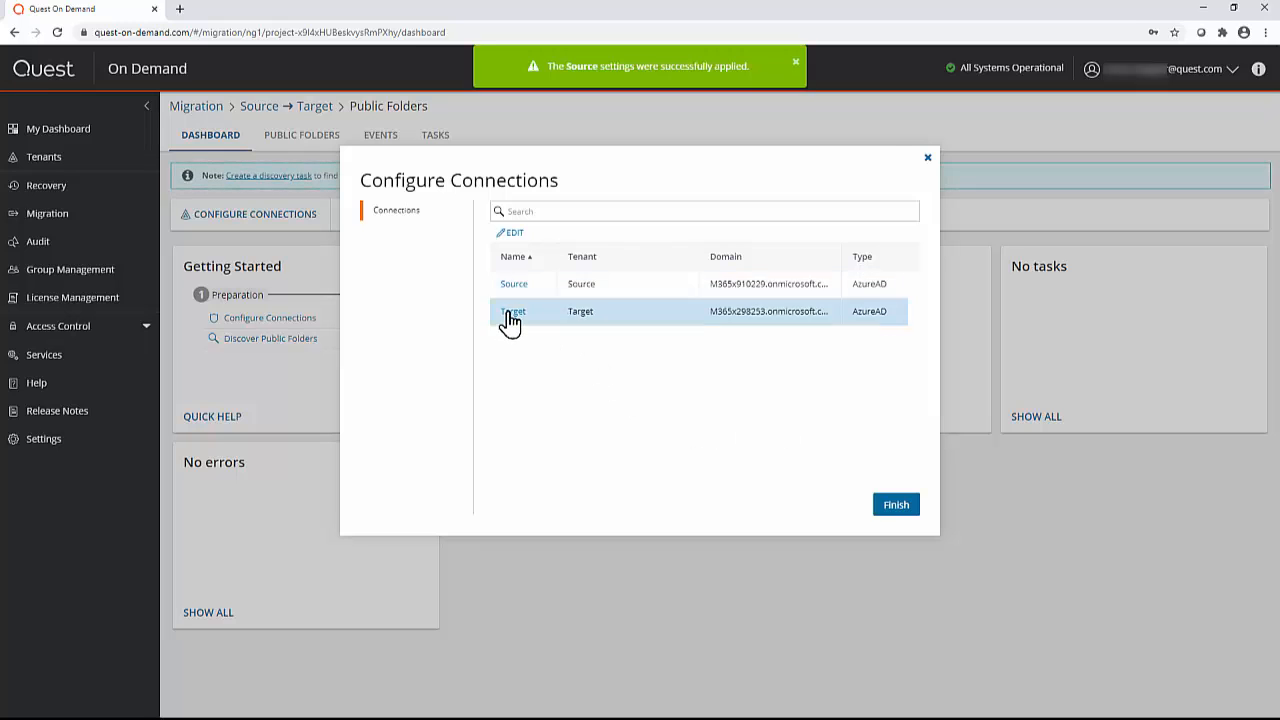
left_click(513, 311)
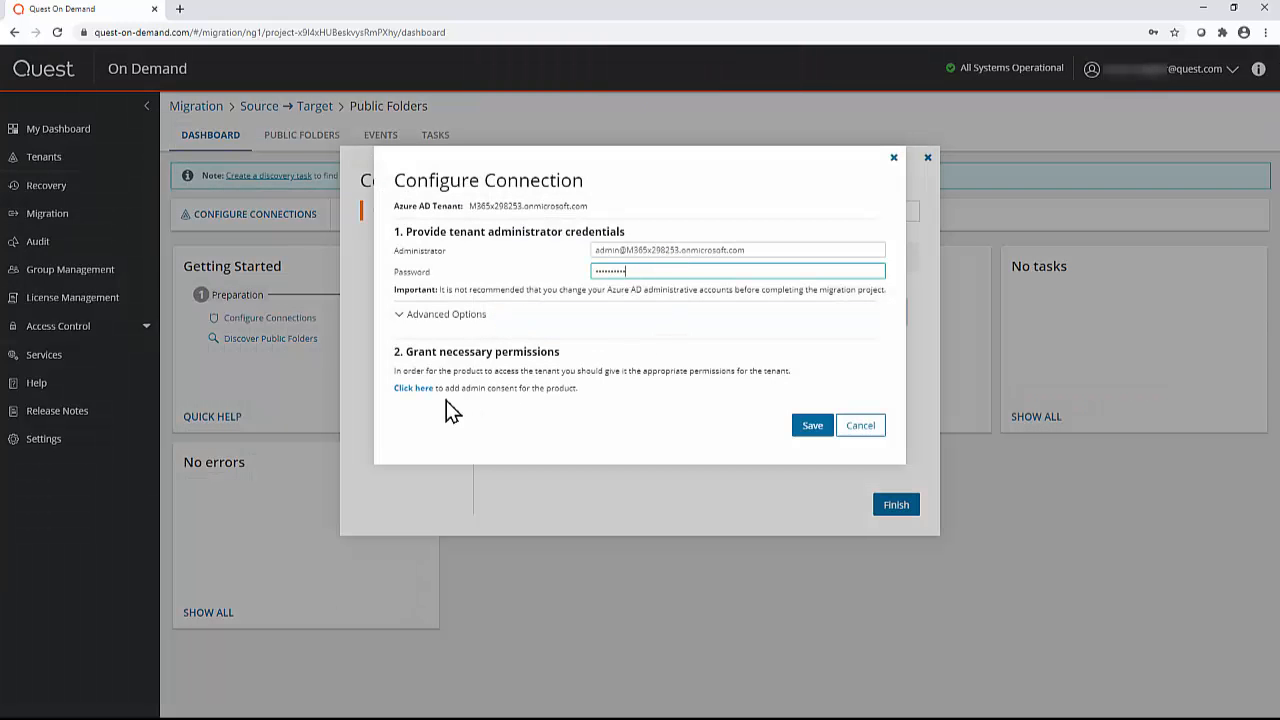
mouse_move(411, 388)
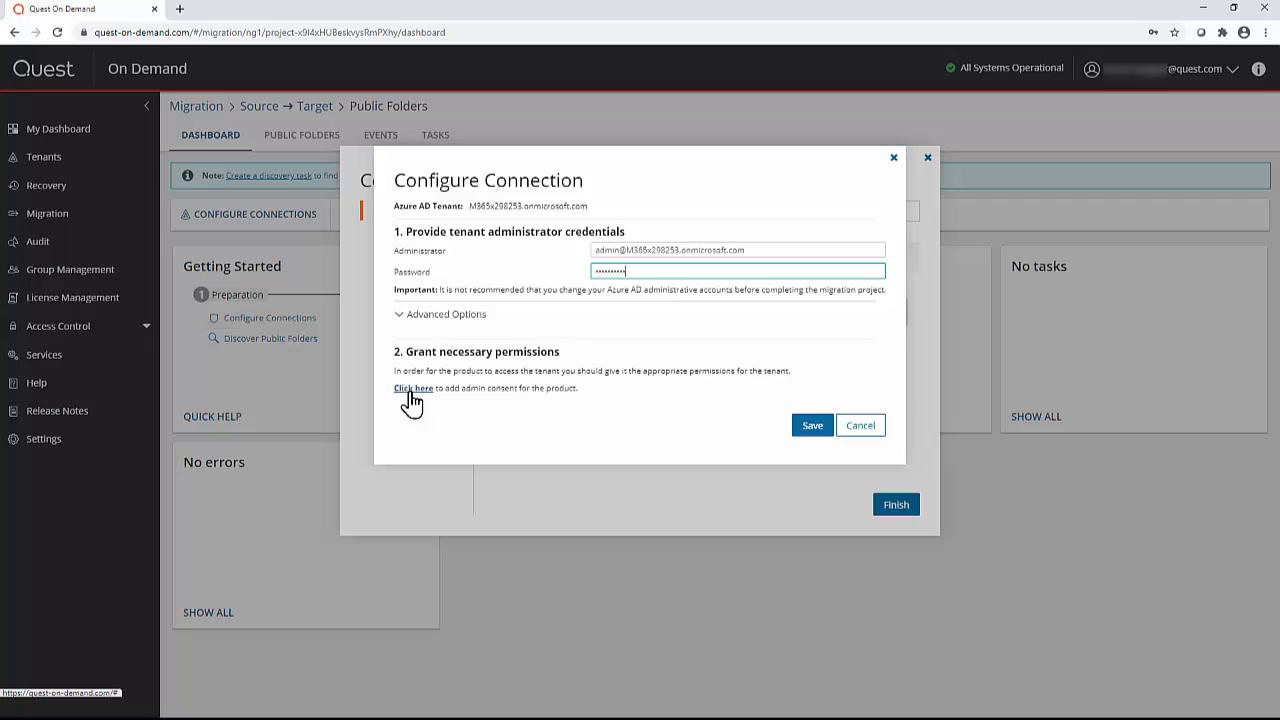
left_click(410, 388)
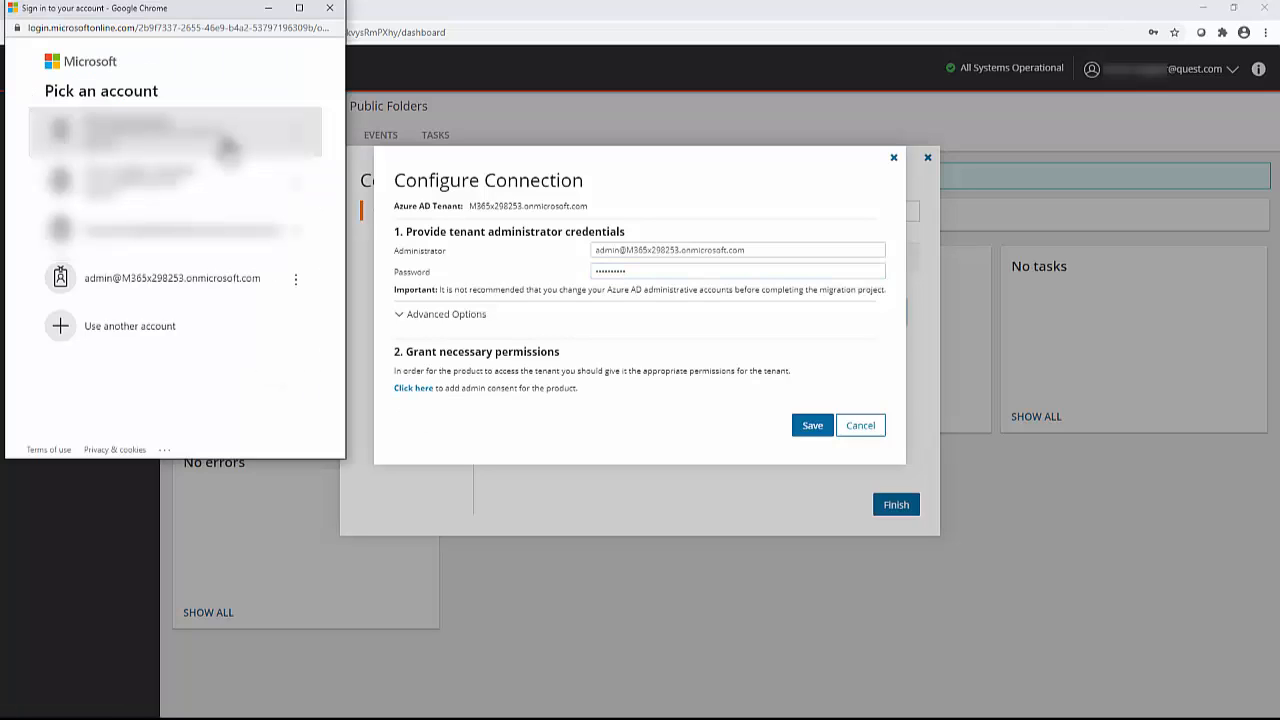
mouse_move(217, 282)
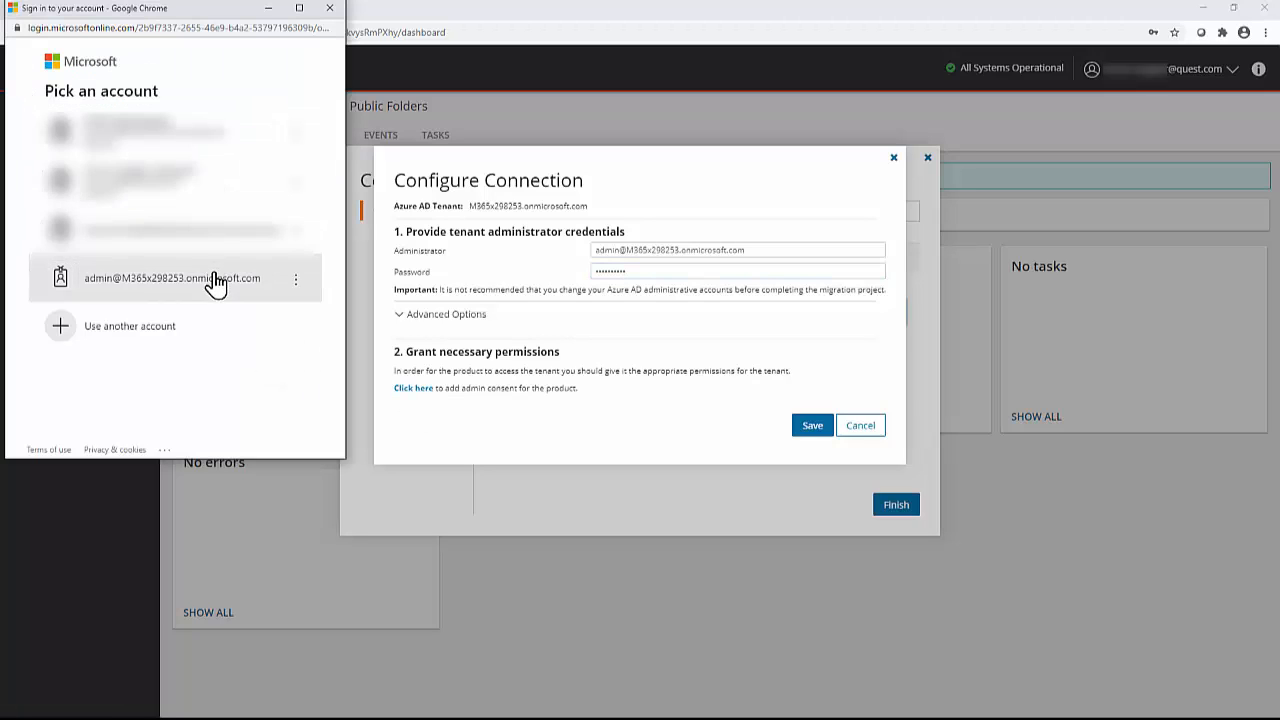
left_click(175, 278)
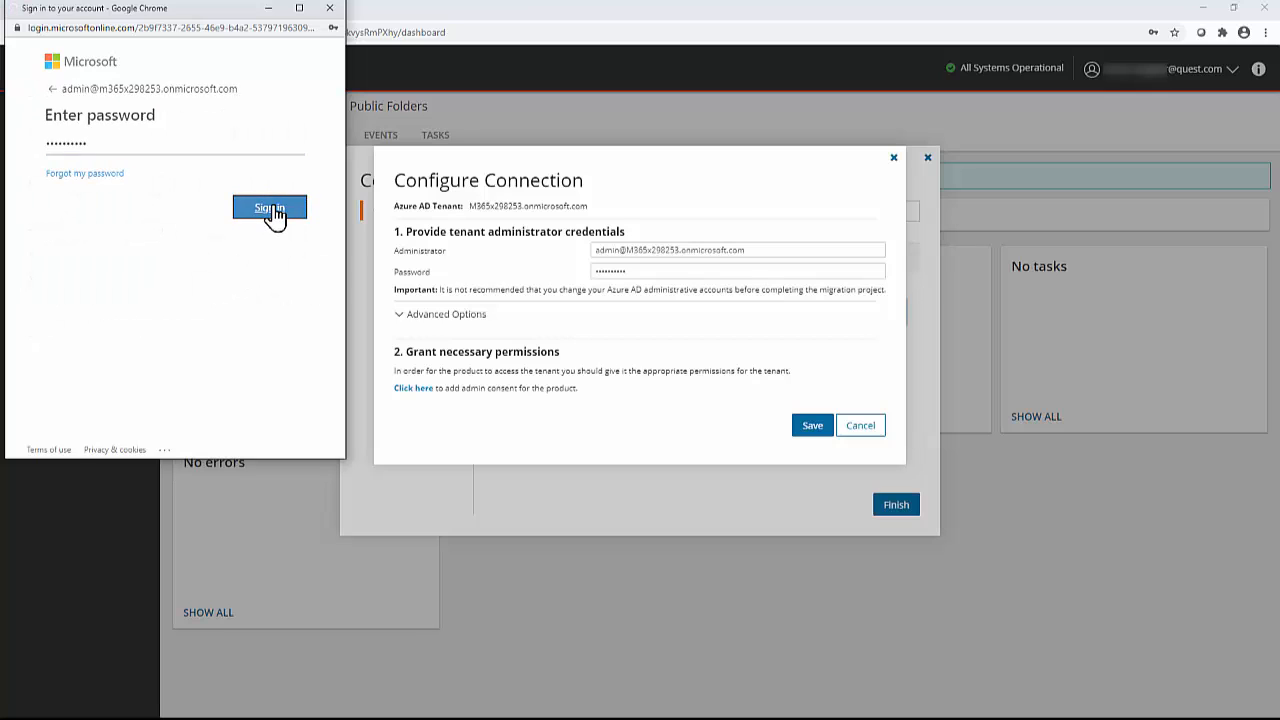
left_click(269, 207)
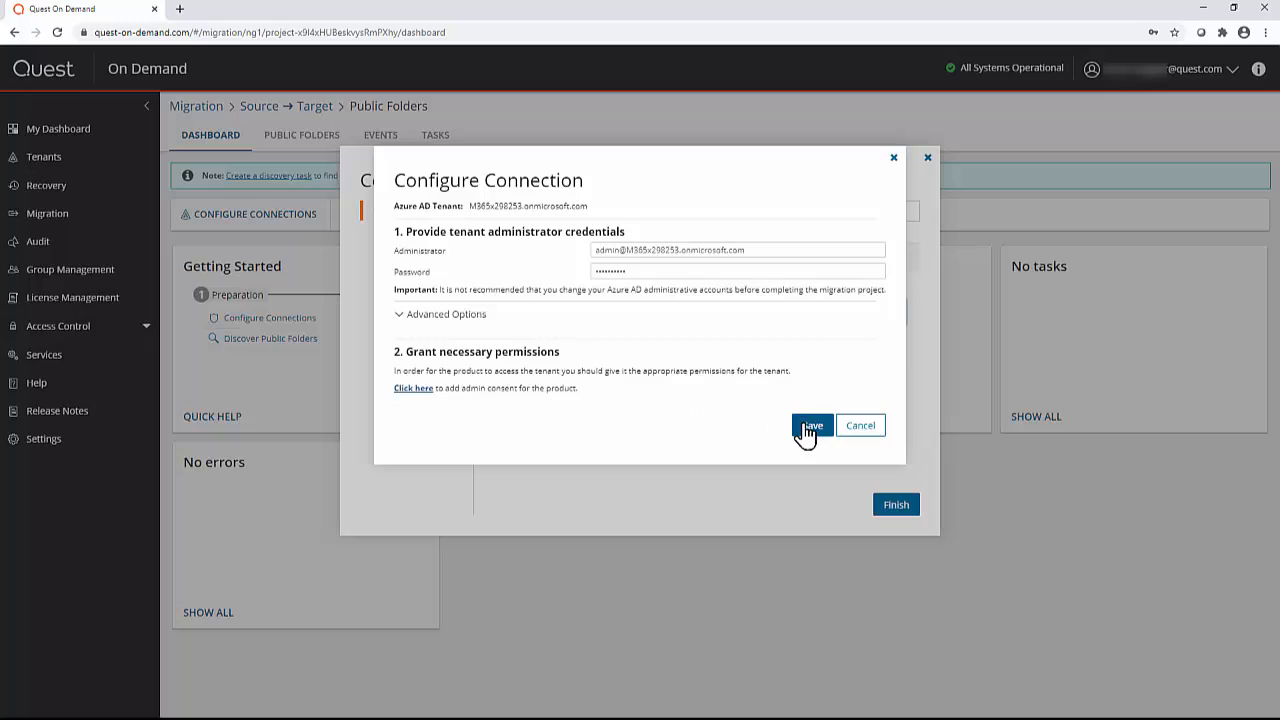
left_click(812, 425)
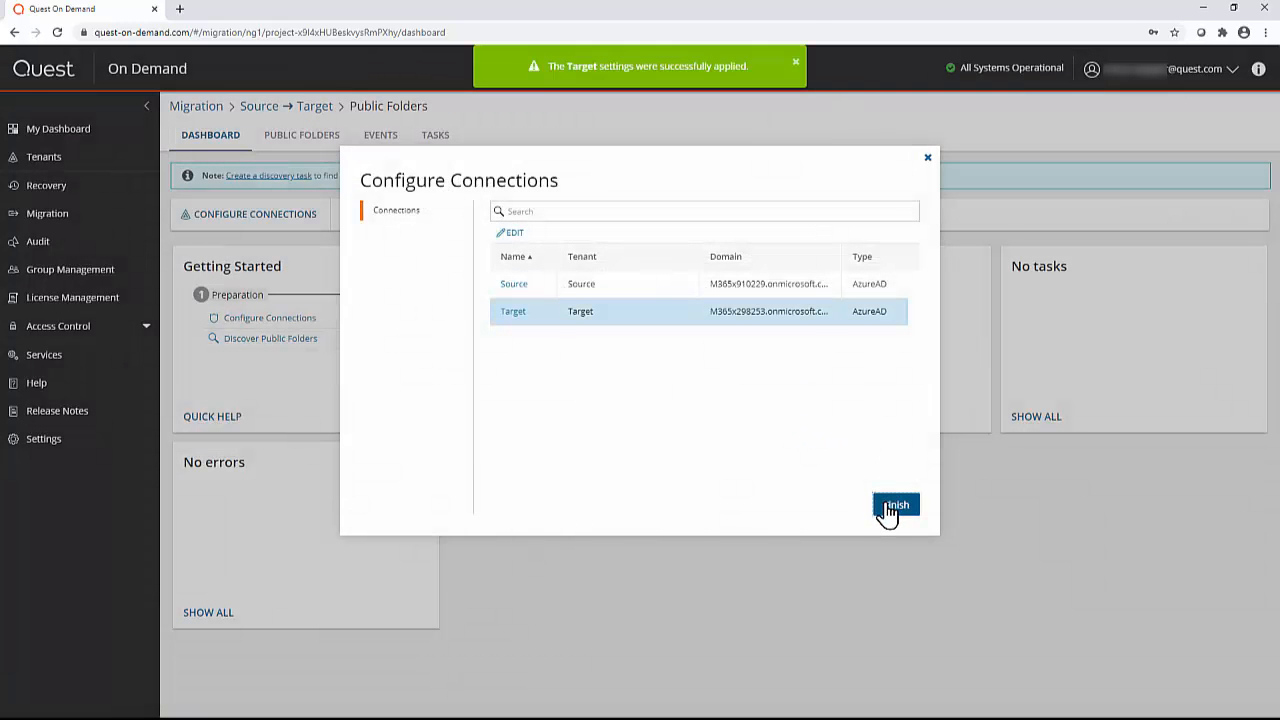
left_click(897, 504)
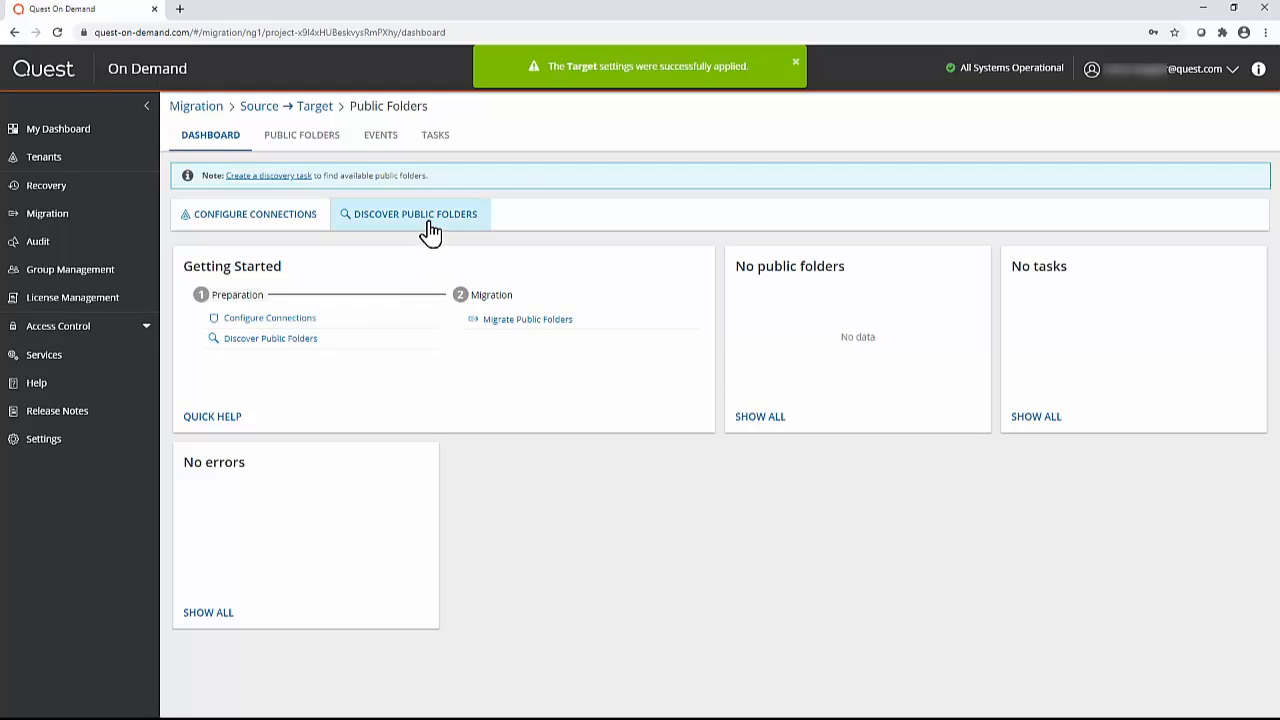
Create a Run-now public folder discovery task and confirm it shows Completed in Tasks.
left_click(416, 214)
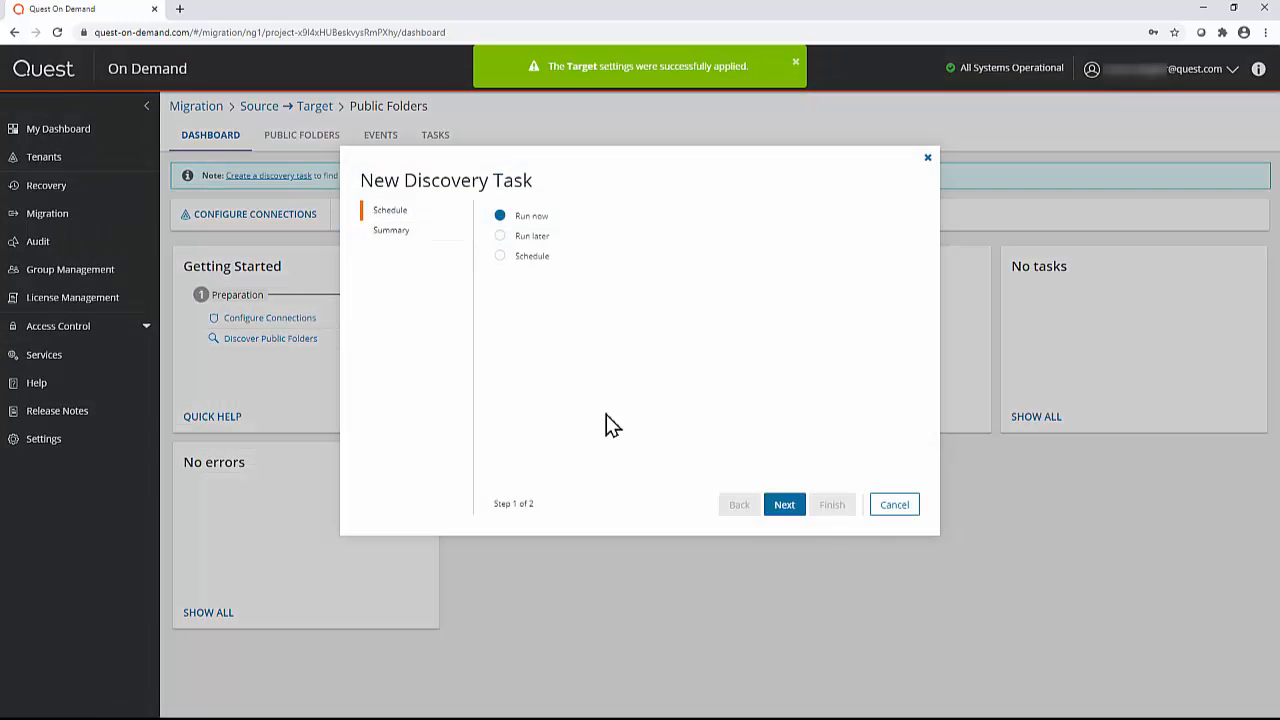
left_click(784, 504)
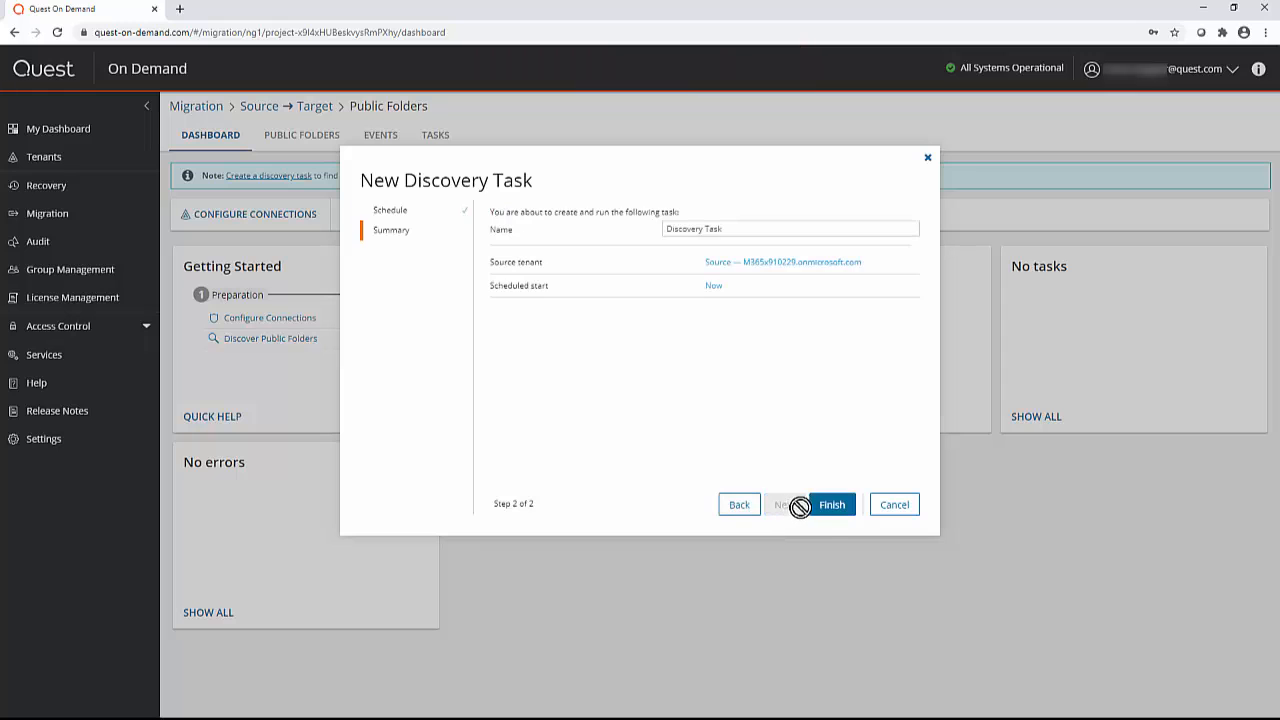
left_click(832, 504)
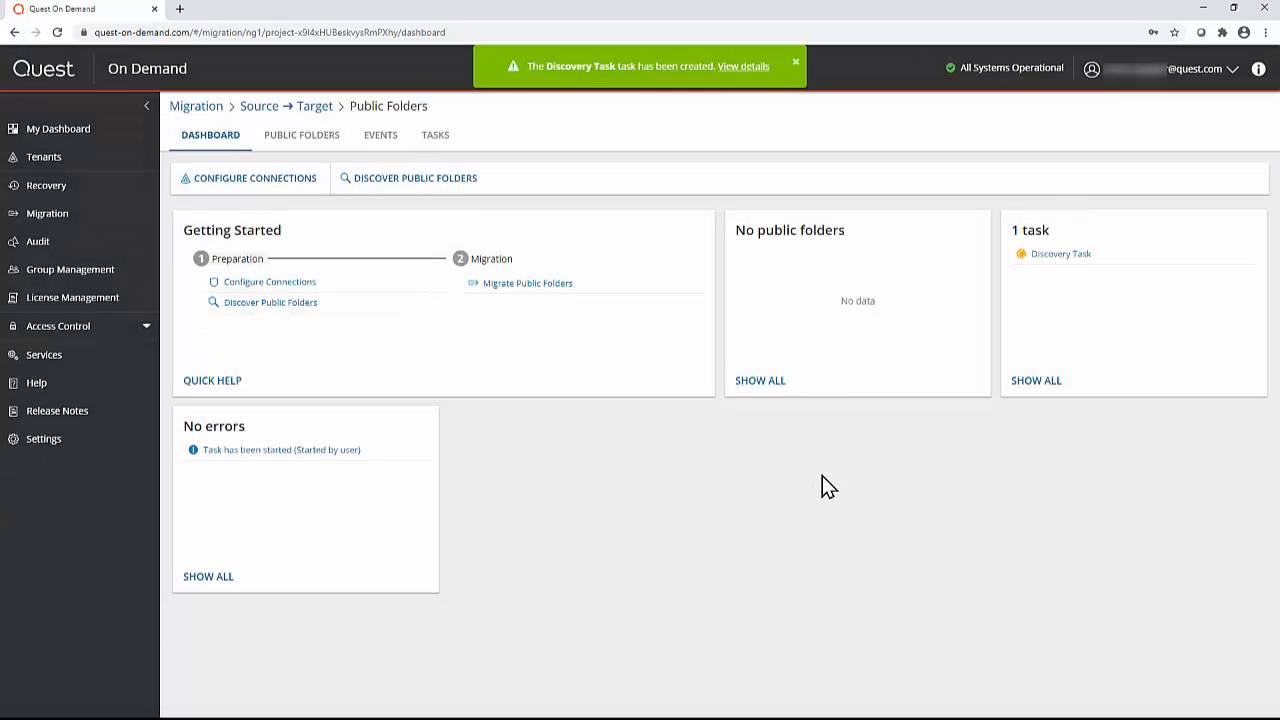
left_click(434, 134)
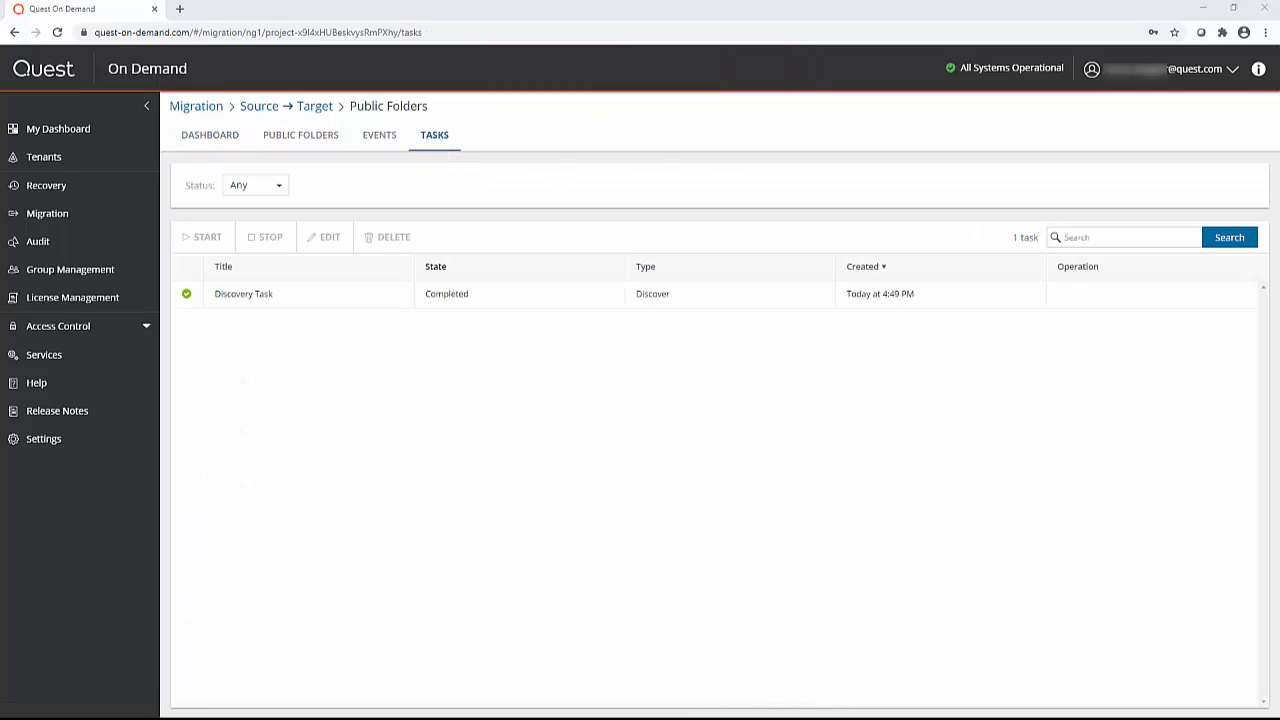
mouse_move(313, 592)
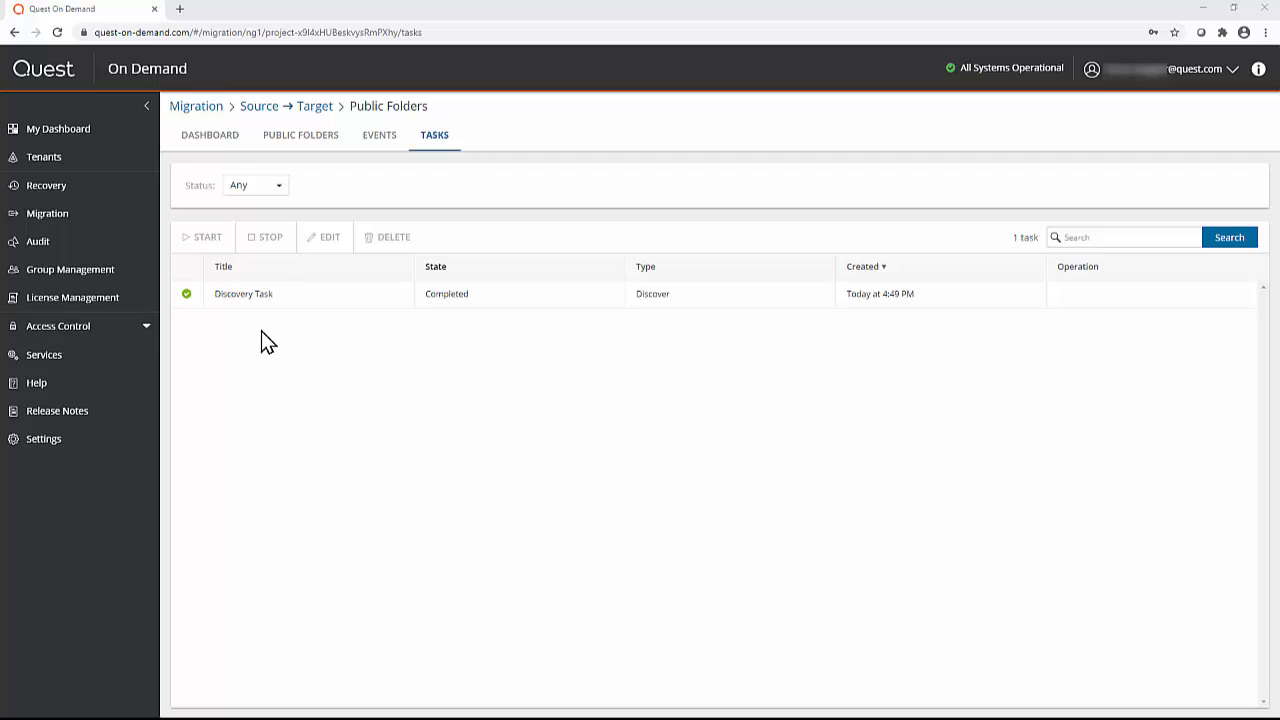
List the seven discovered public folders and tick the header checkbox to select all.
left_click(300, 135)
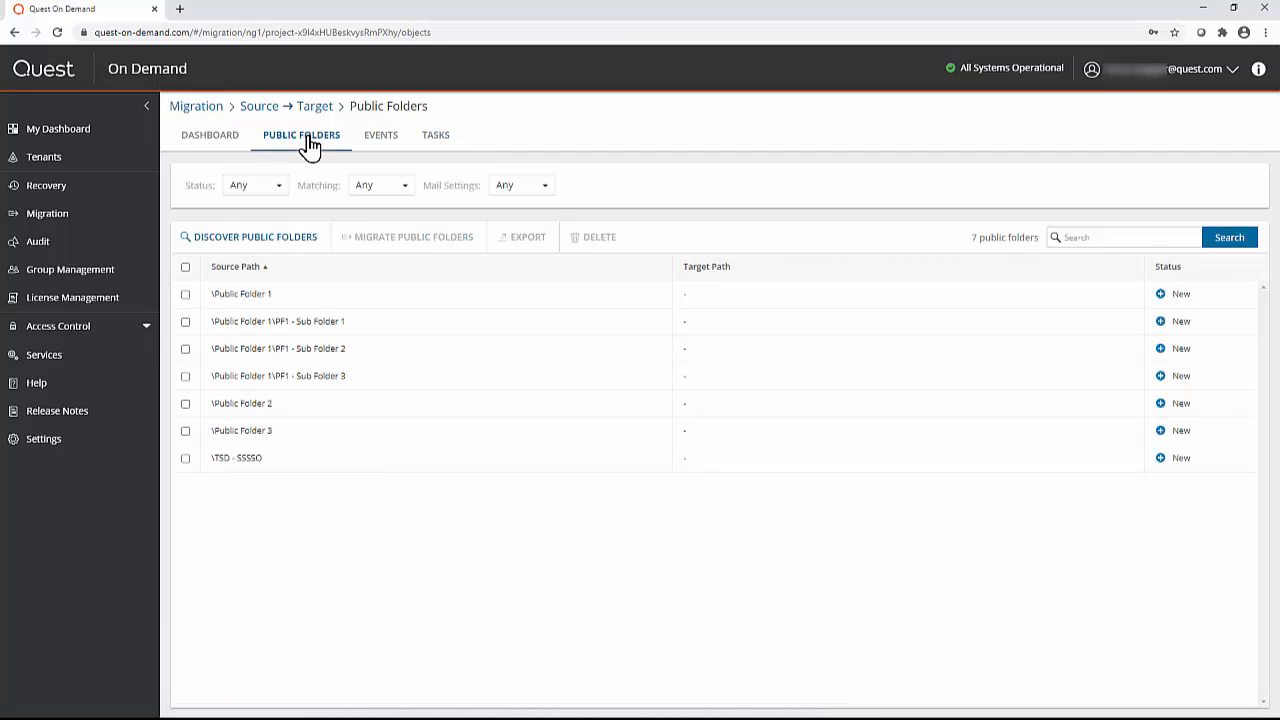
mouse_move(293, 163)
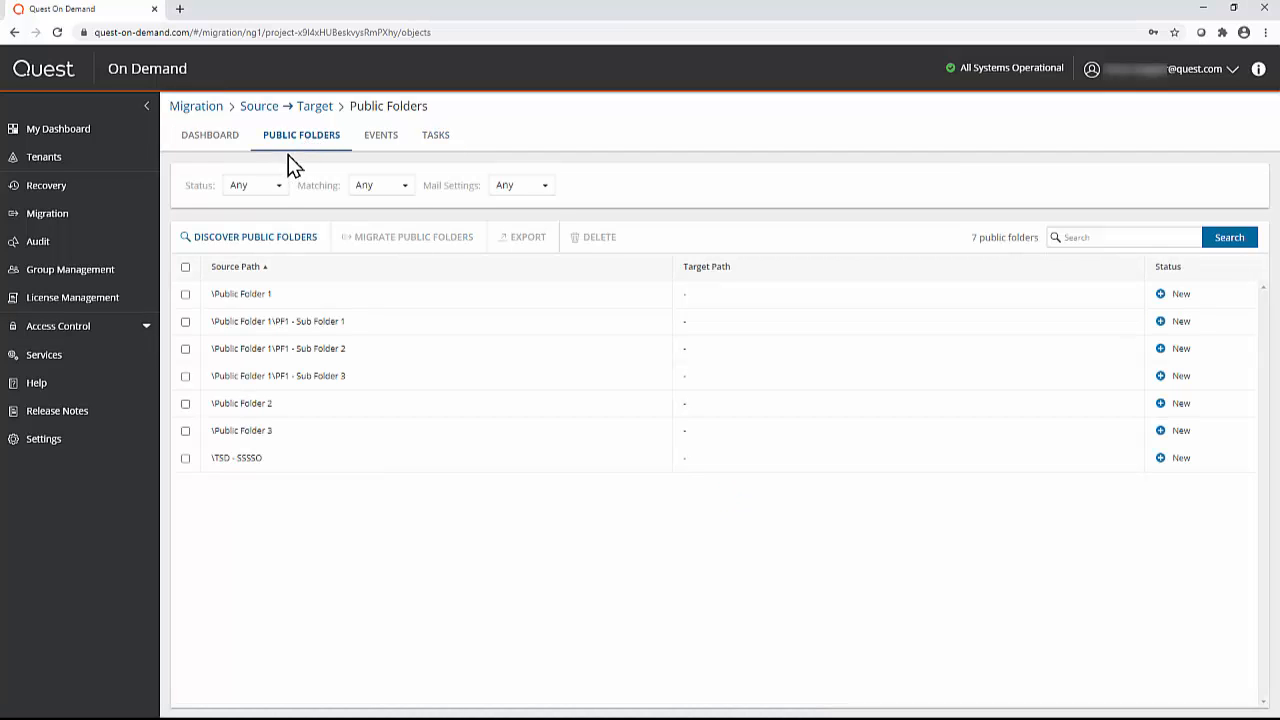
left_click(185, 294)
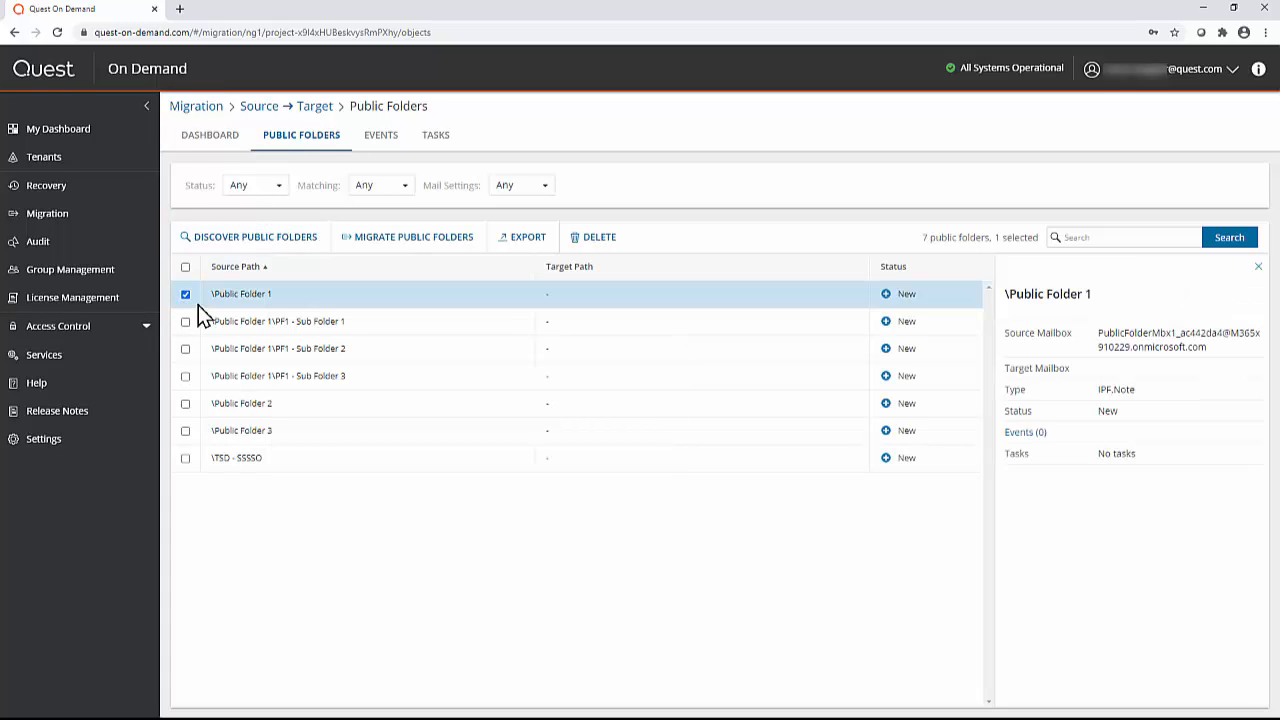
left_click(185, 321)
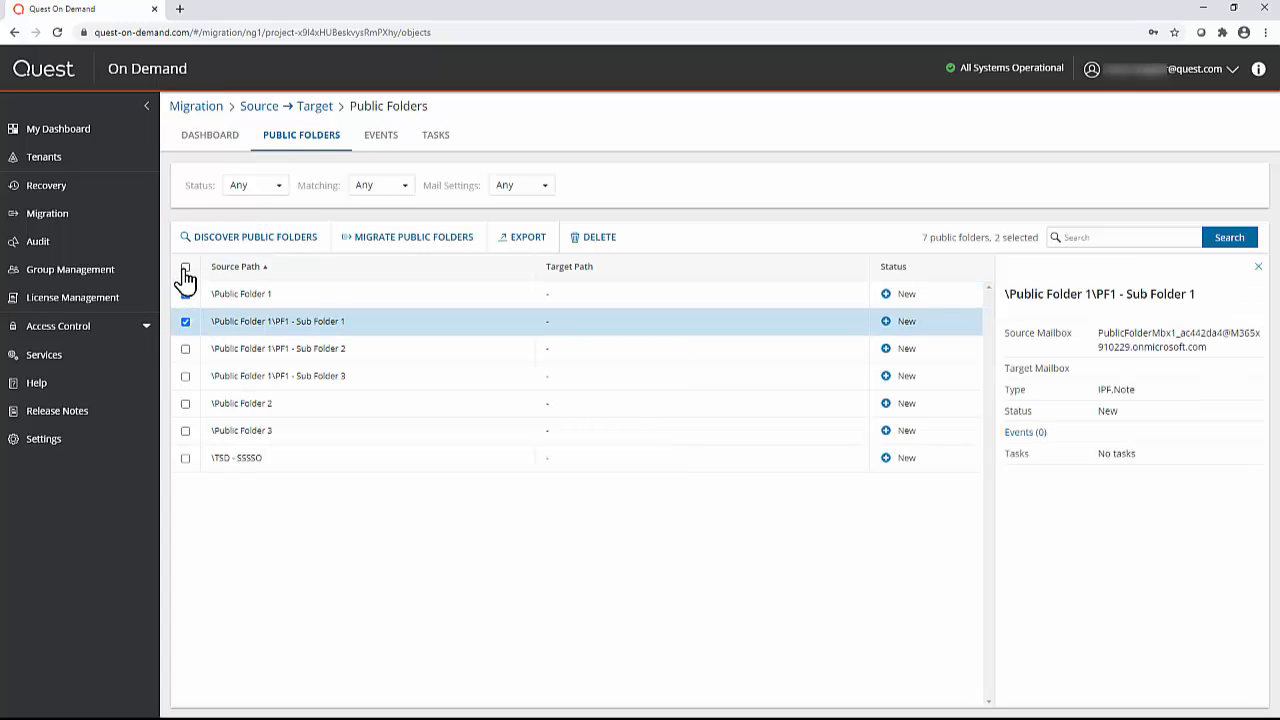
left_click(185, 270)
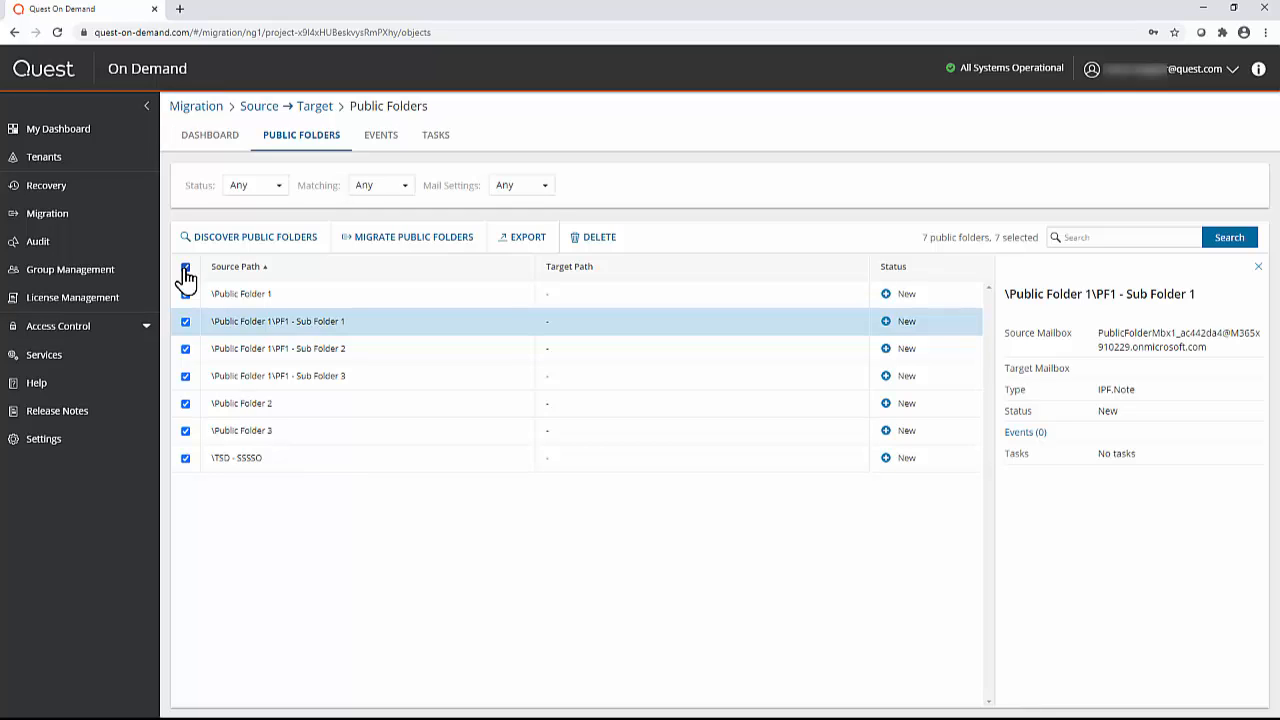
left_click(186, 267)
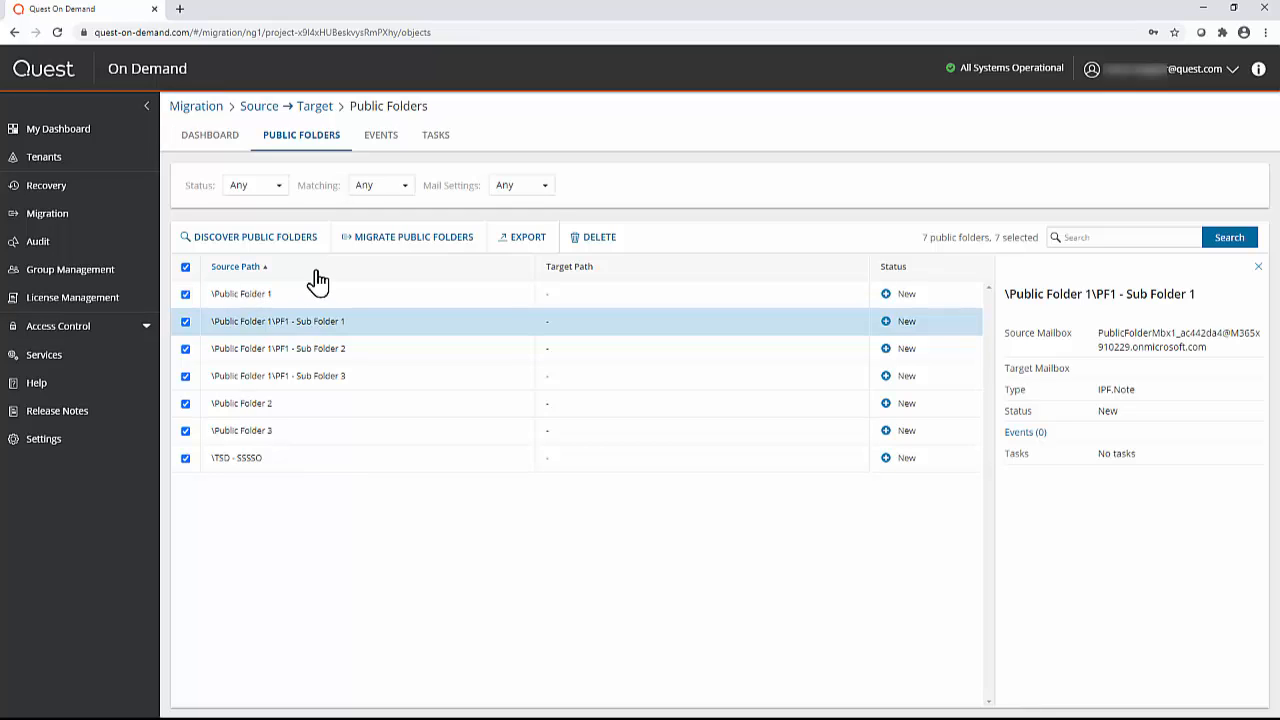
Run a migration of all seven folders with subfolders and content, then view its 0% progress.
left_click(407, 237)
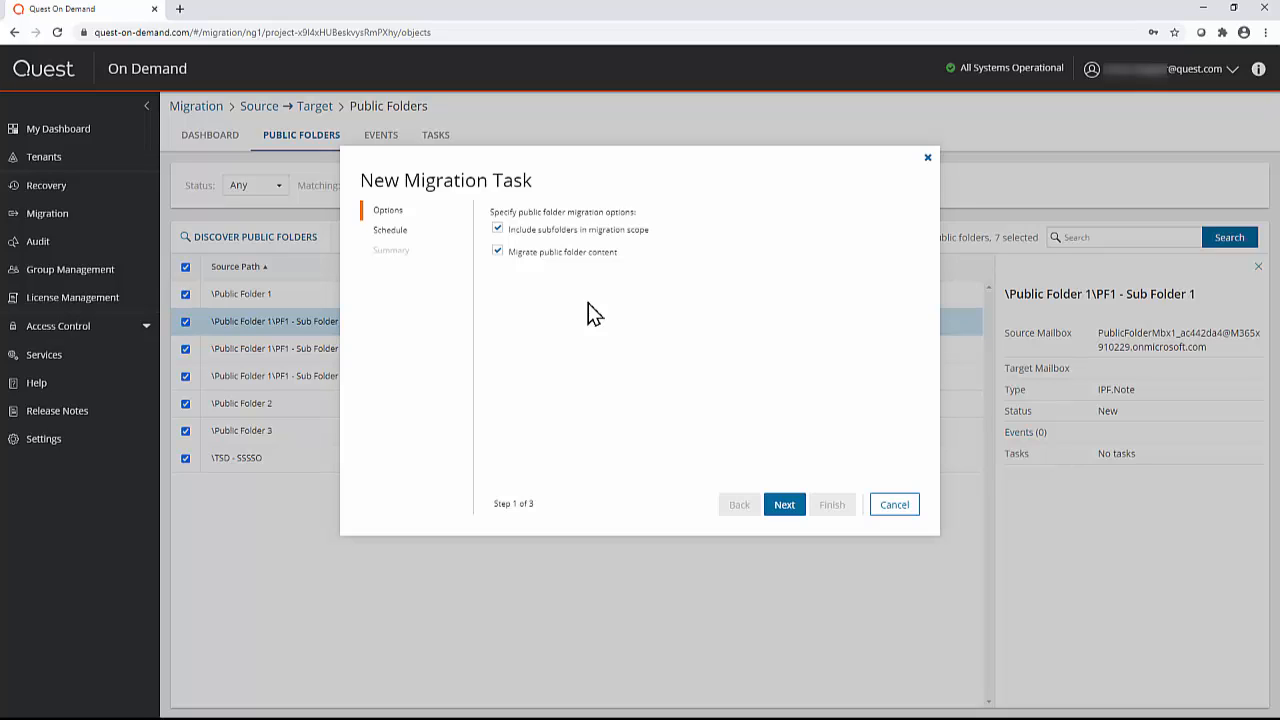
mouse_move(603, 320)
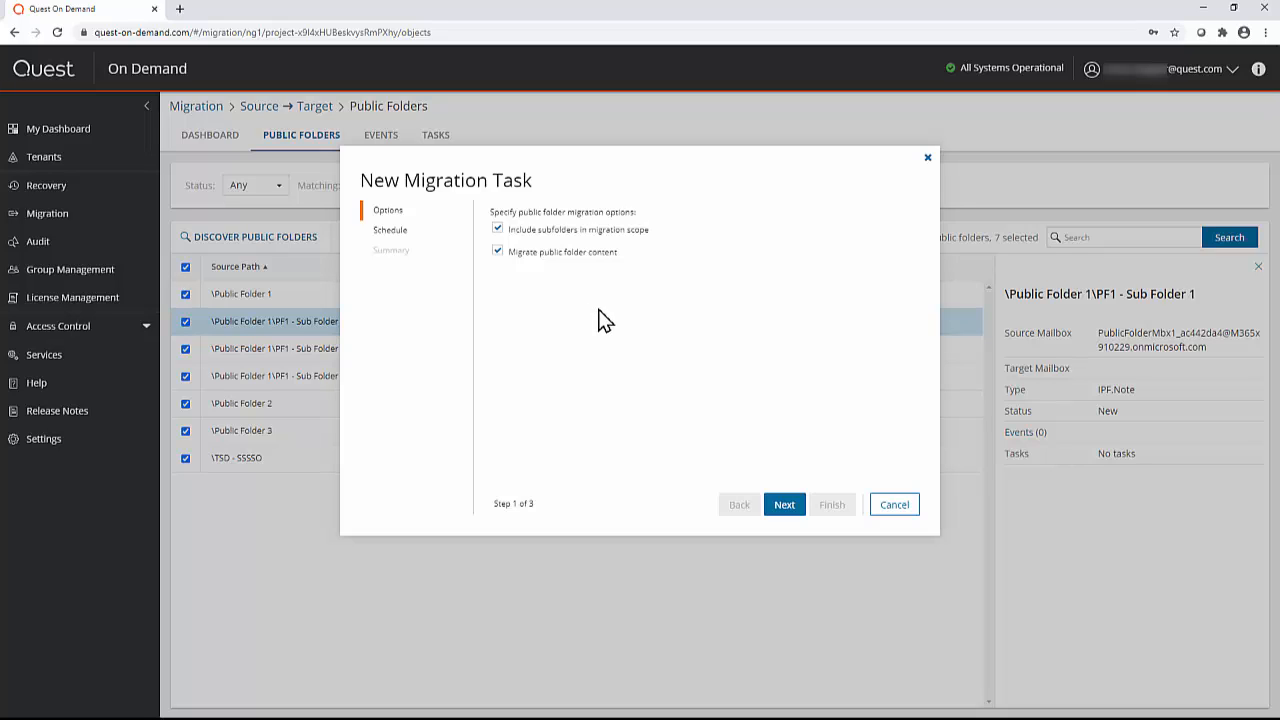
mouse_move(698, 360)
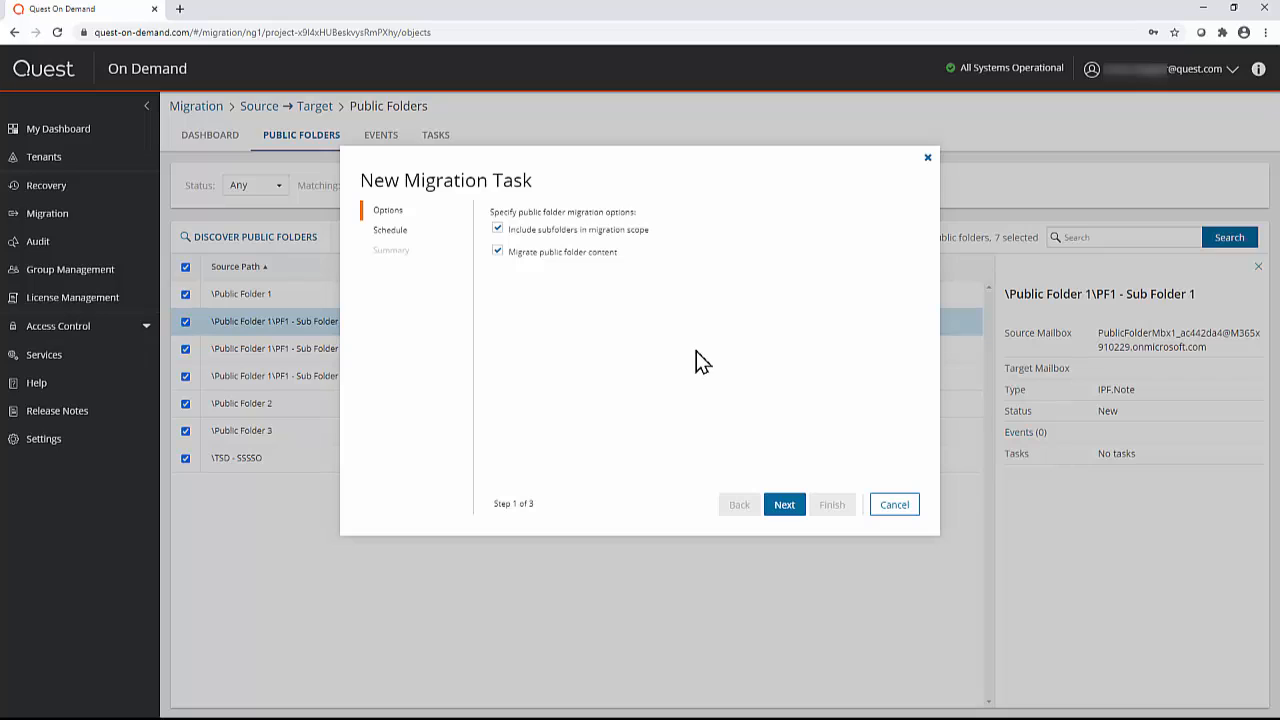
left_click(784, 504)
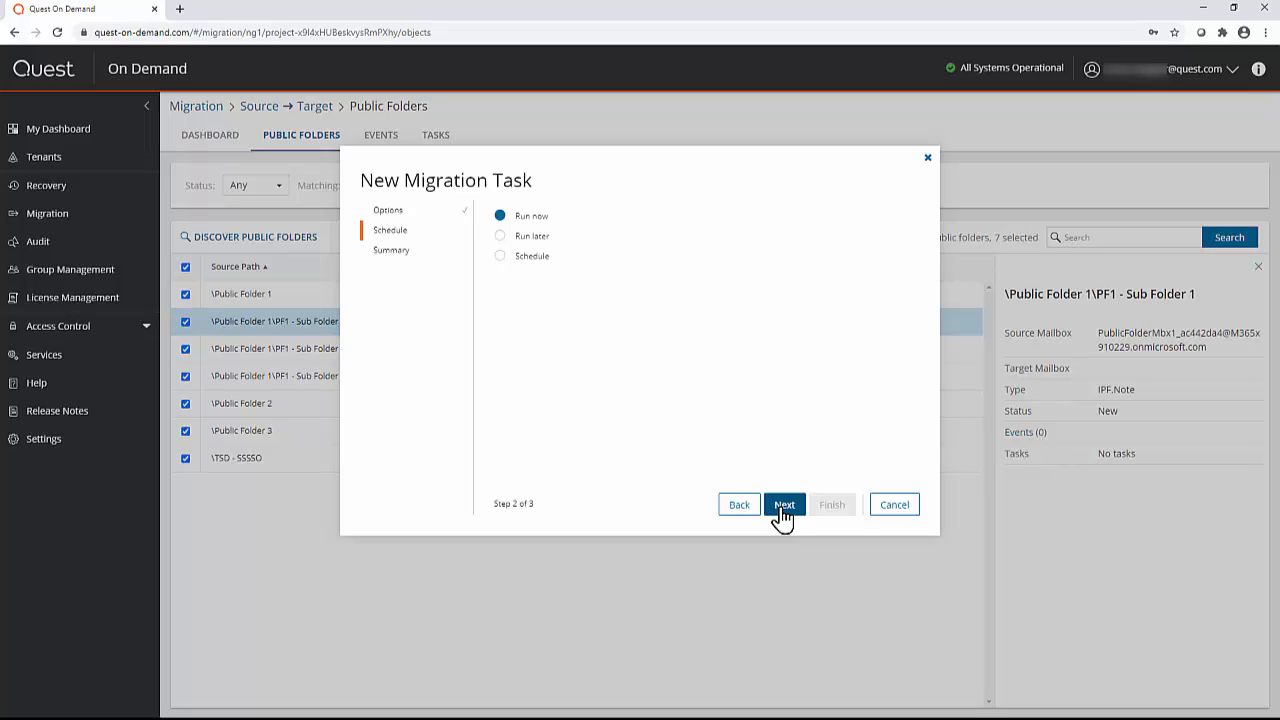
left_click(785, 504)
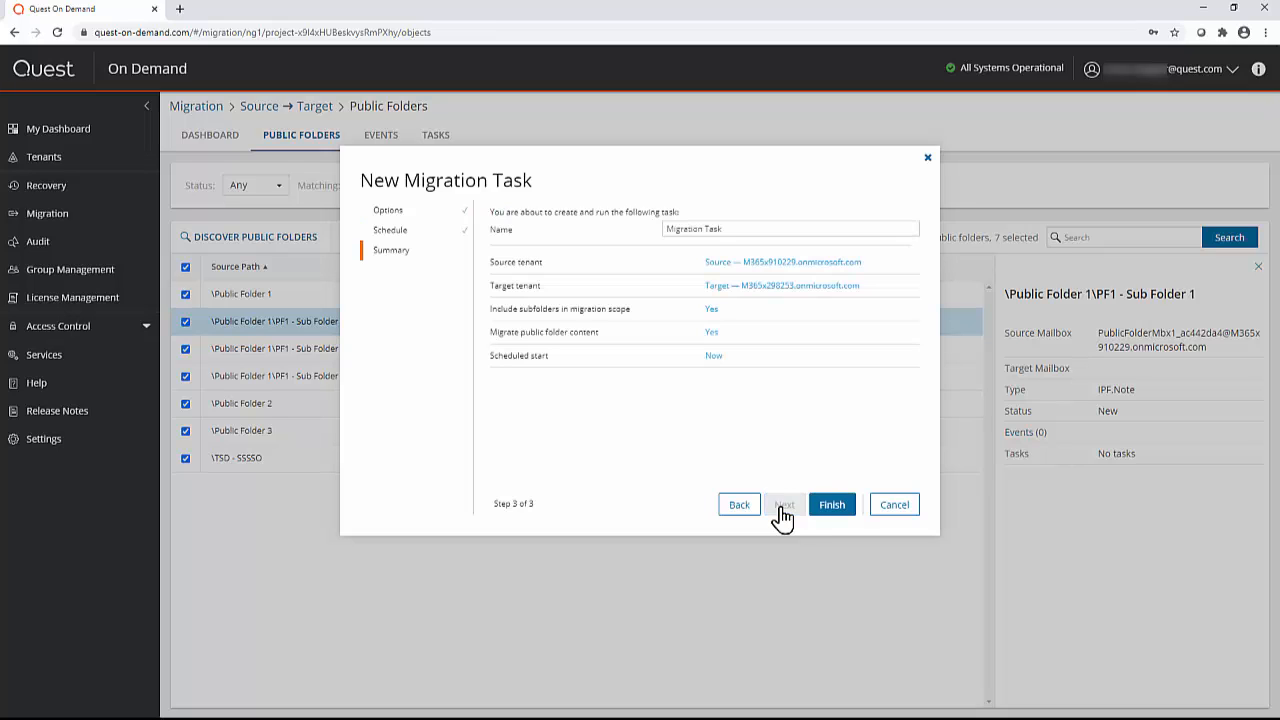
left_click(832, 504)
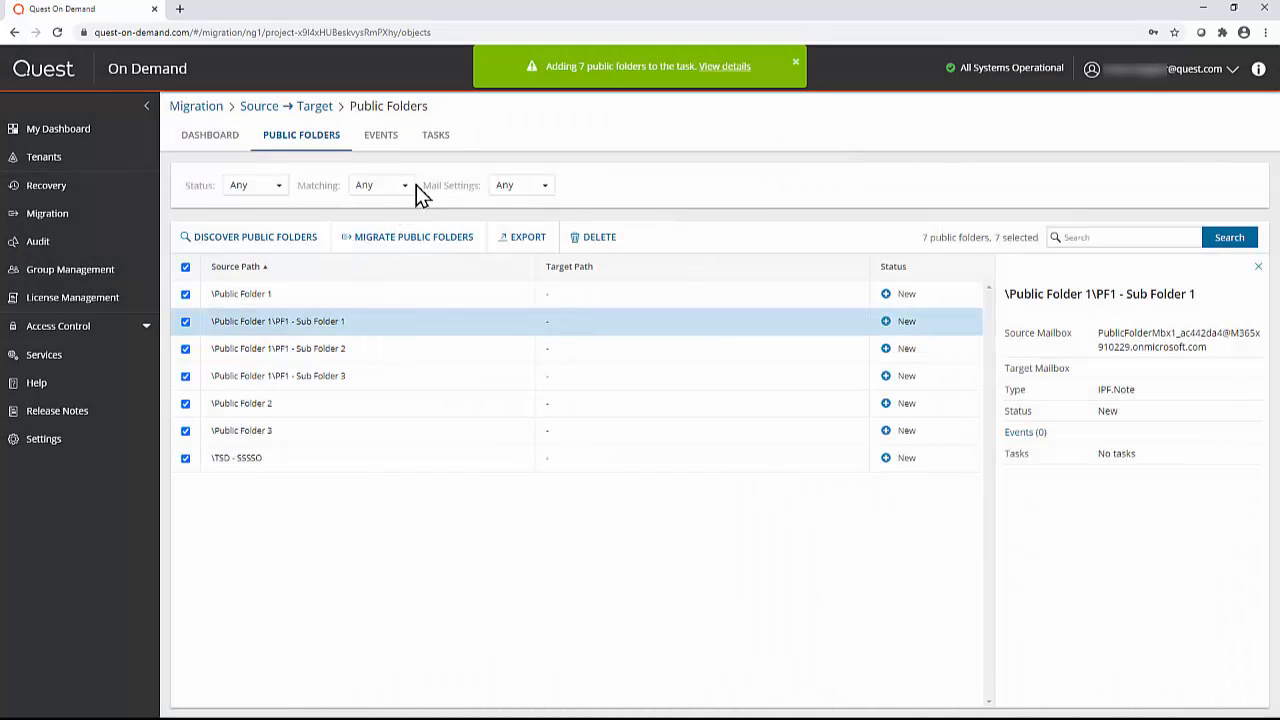
left_click(435, 134)
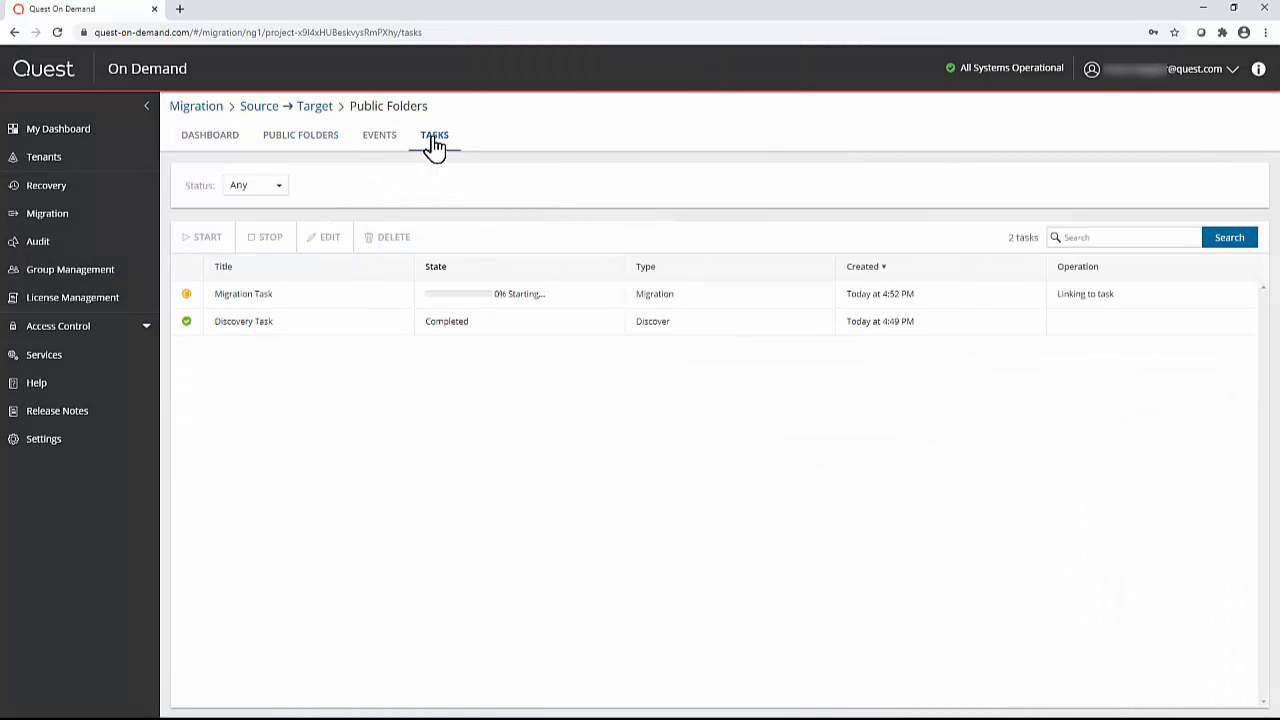